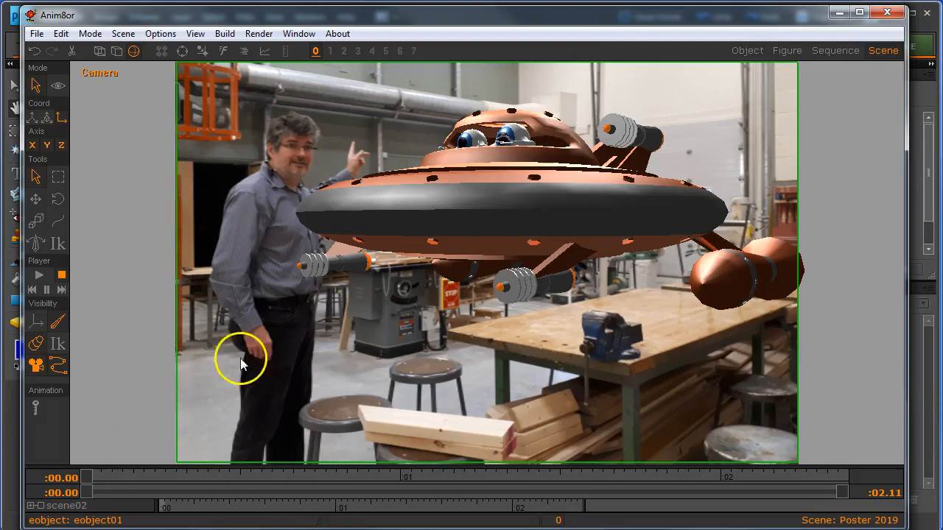
- Switch from the AnimBot saucer render to the Photoshop Elements 8 Edit Full workspace
click(41, 34)
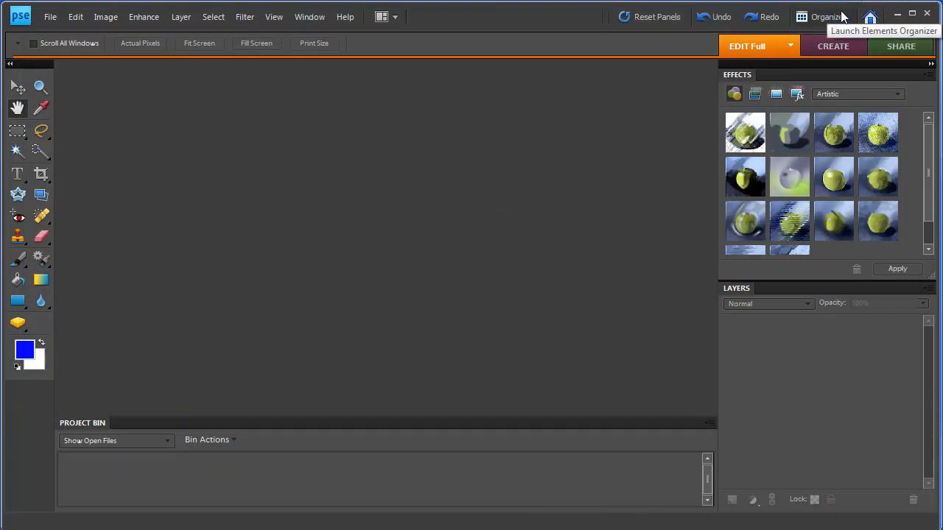
mouse_move(575, 103)
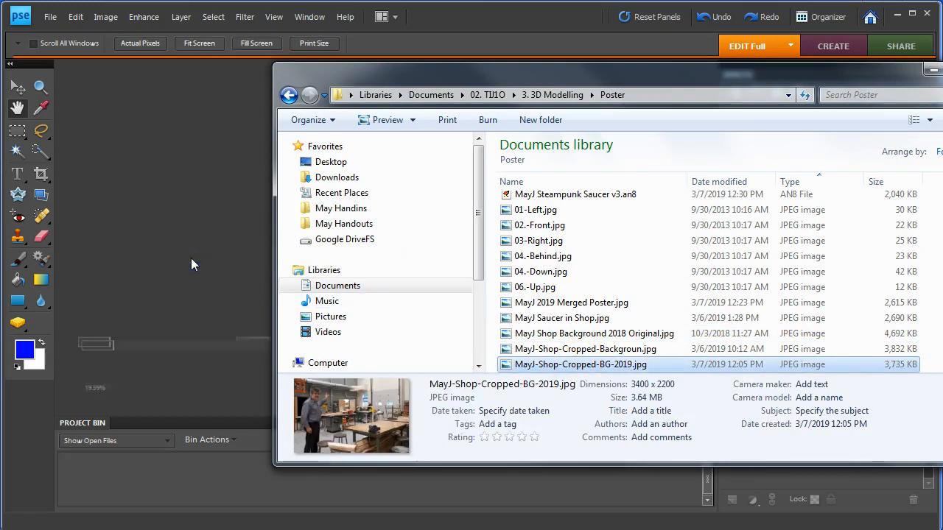
- Open the cropped workshop background photo from the Poster folder
double_click(582, 365)
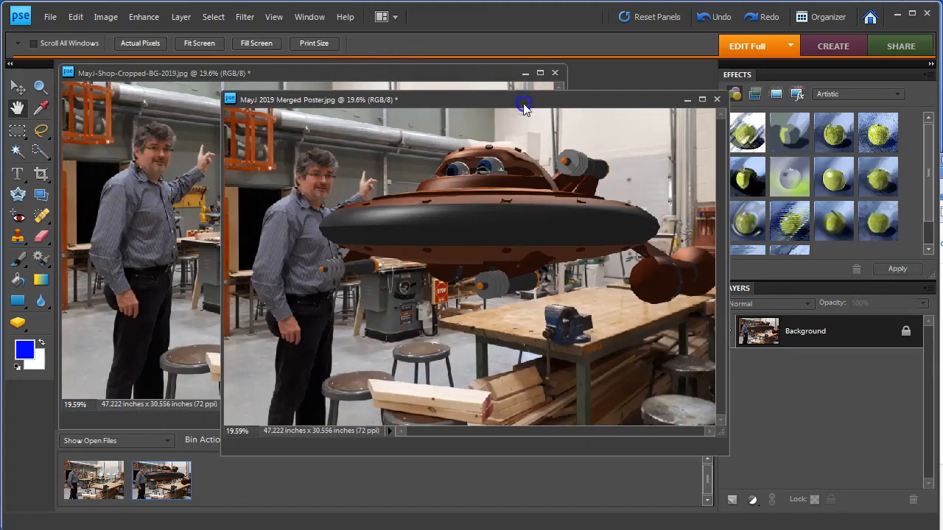
- Drag the merged saucer poster into the background document as Layer 1 and leave it hidden
drag(523, 104, 531, 162)
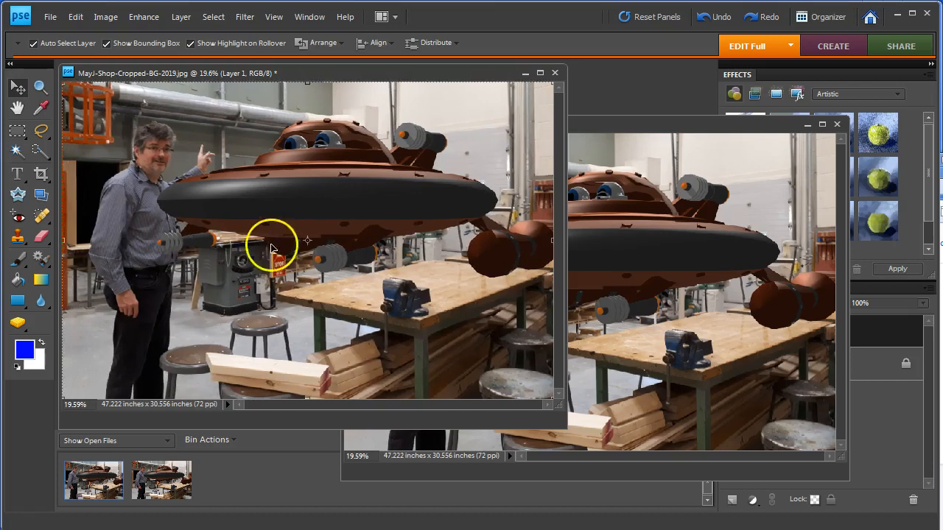
mouse_move(754, 136)
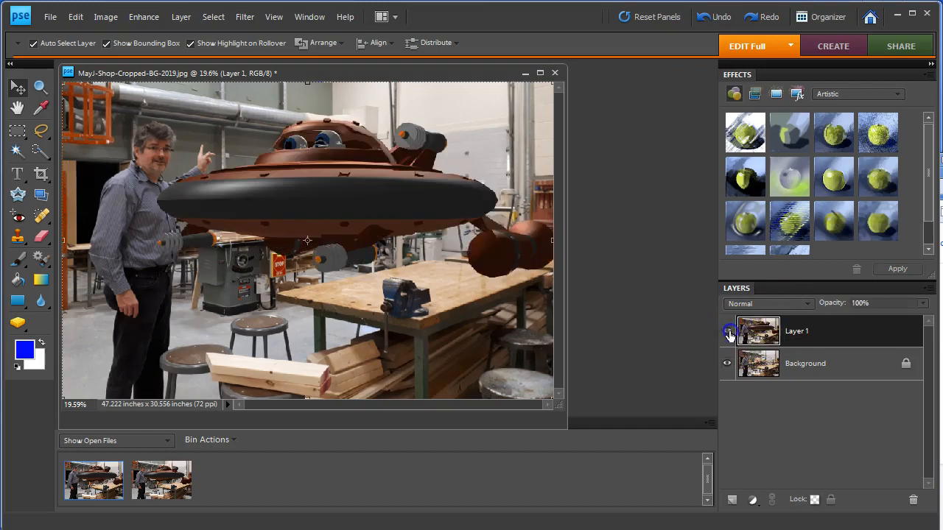
click(727, 332)
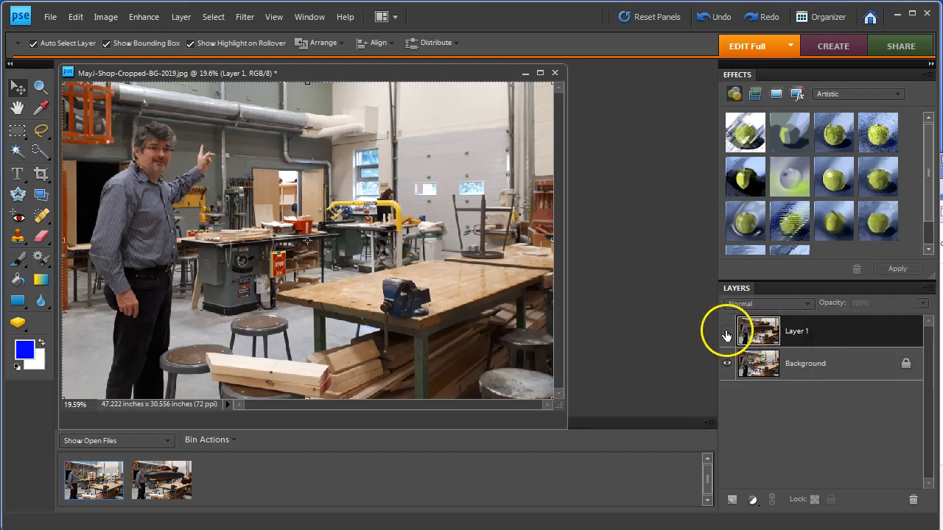
click(726, 332)
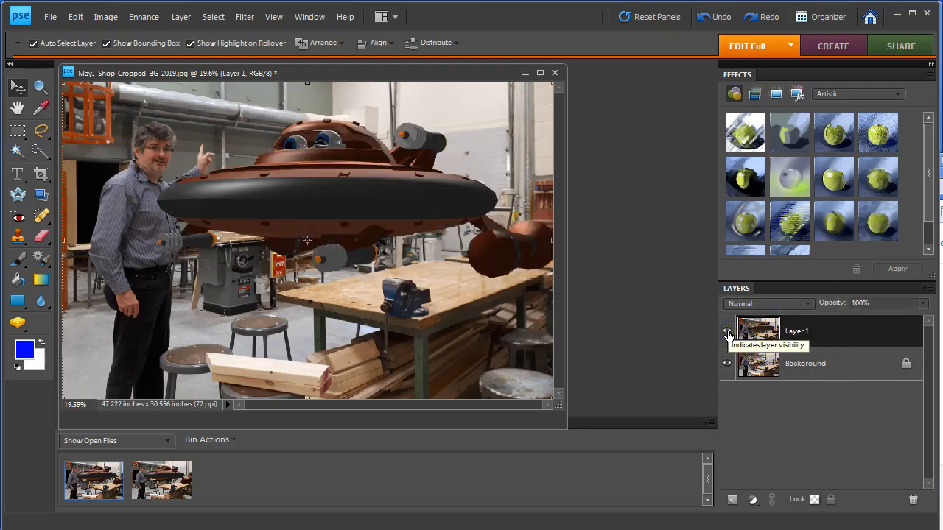
click(726, 330)
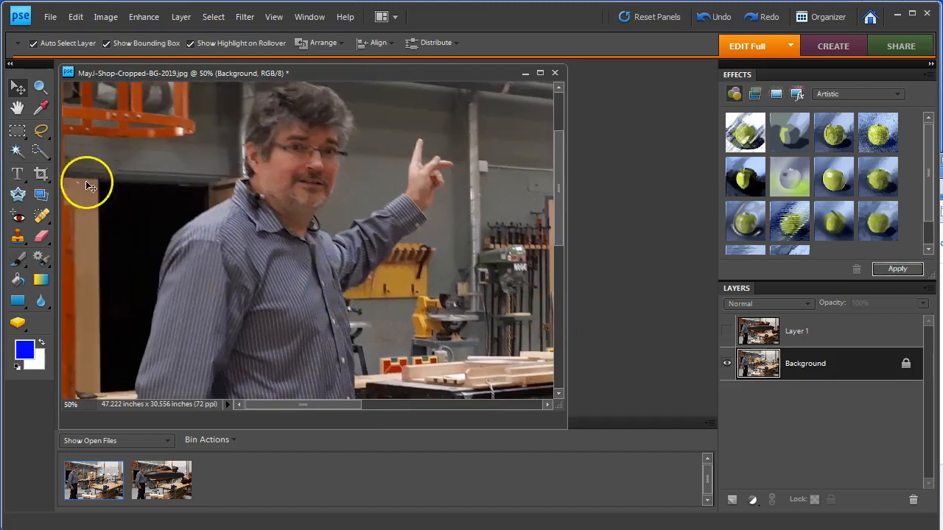
- Paint a Quick Selection over the man's body, leg, torso edge and raised arm
click(38, 152)
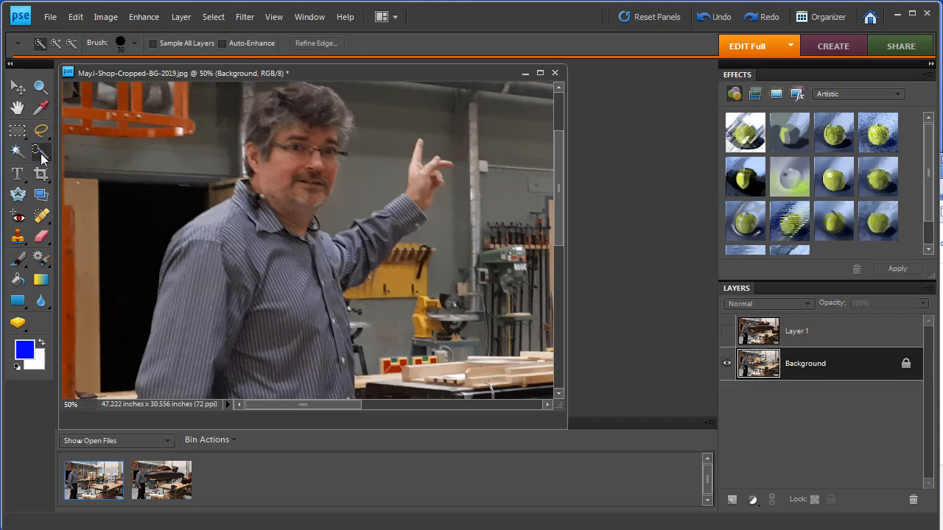
mouse_move(336, 264)
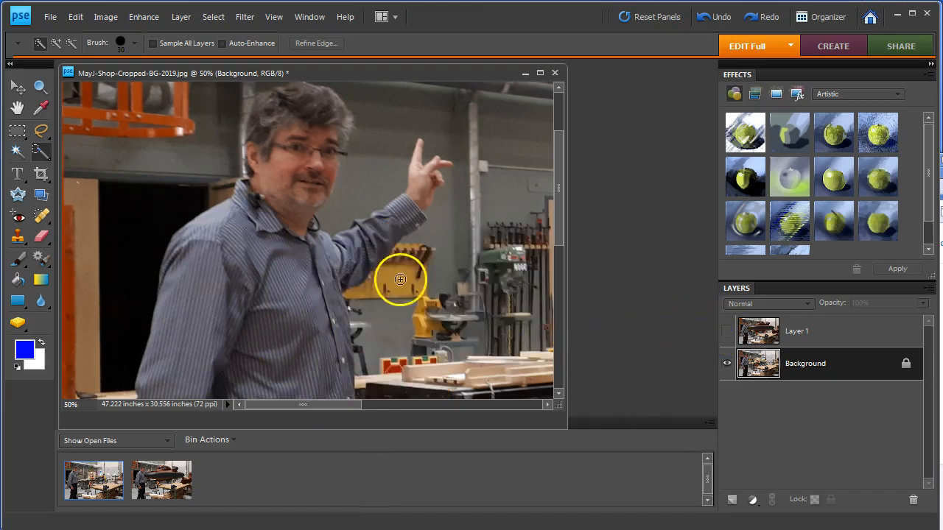
drag(400, 280, 392, 216)
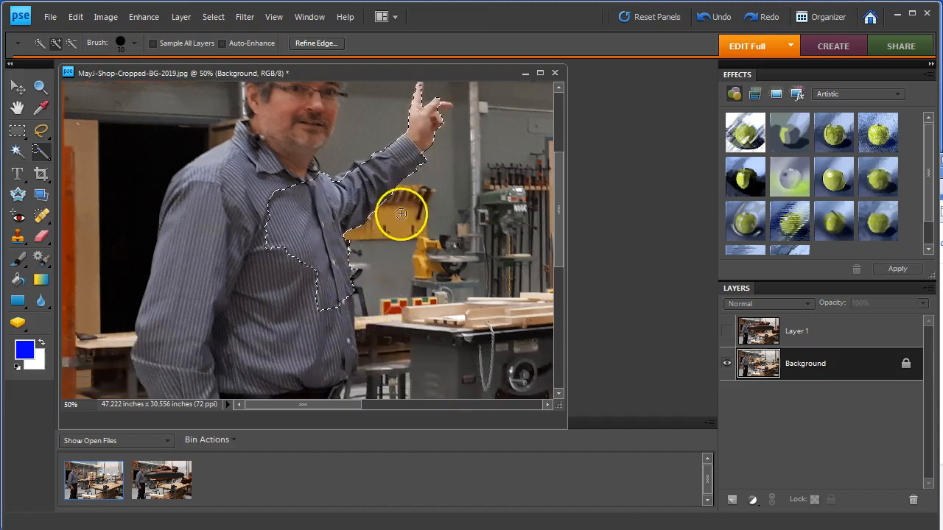
scroll(down, 3)
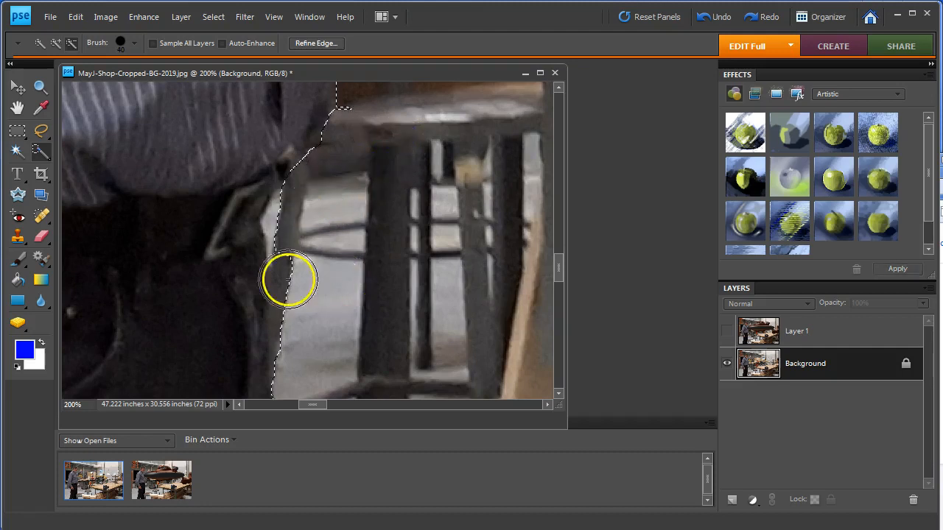
drag(287, 279, 309, 391)
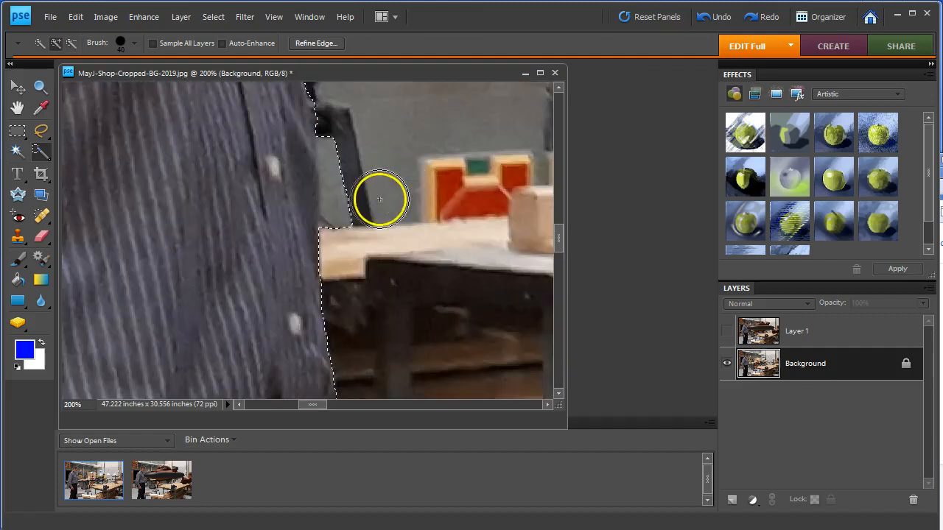
drag(380, 199, 351, 129)
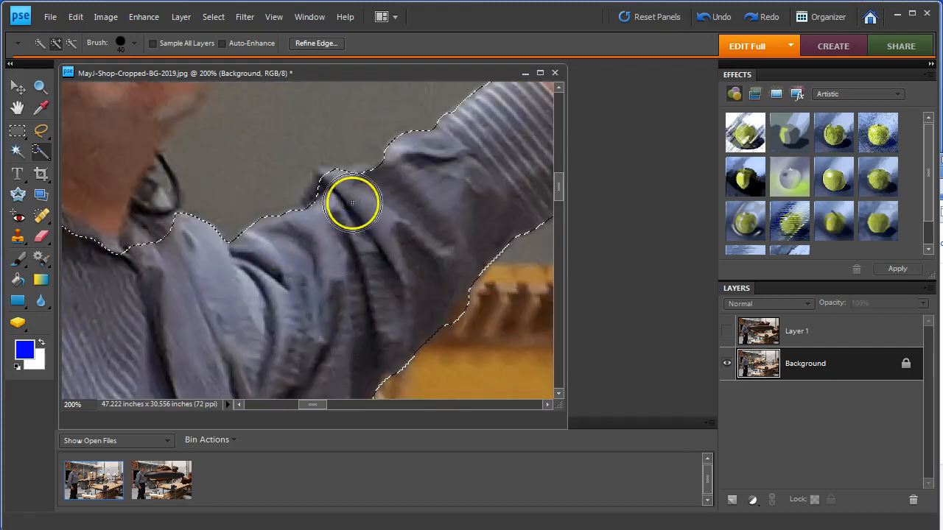
click(36, 88)
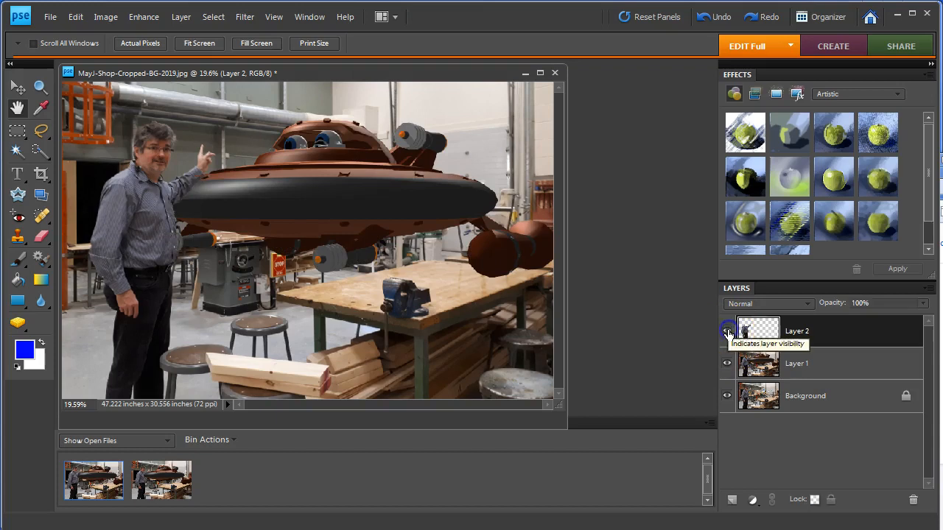
- Show the cut-out man layer and zoom in on the edge of his sleeve
click(728, 330)
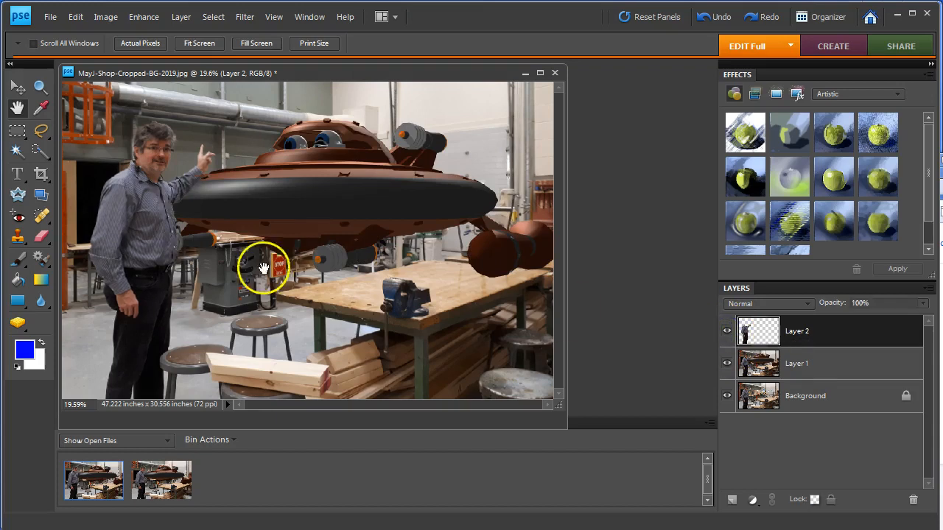
click(262, 268)
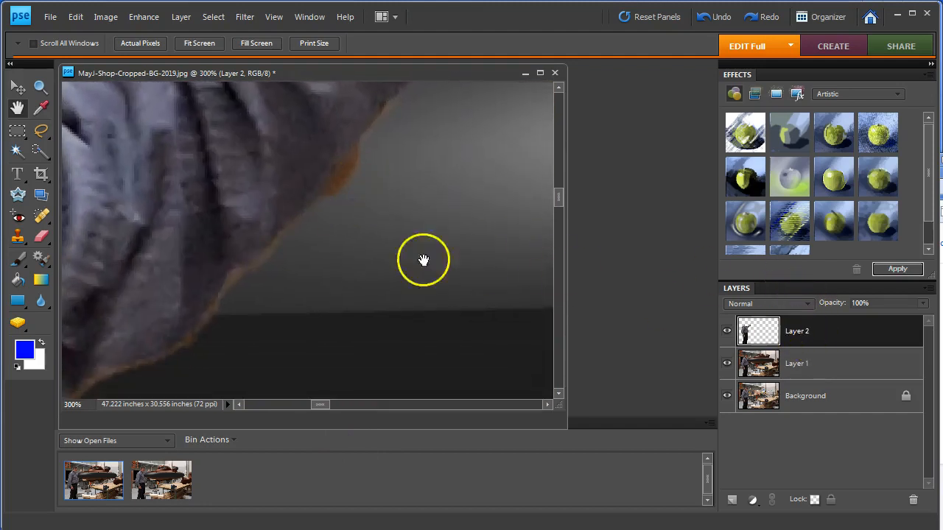
- Rename Layer 2 to FIX and erase the orange arm fringe with a soft 27 px brush
double_click(796, 330)
text(FIX)
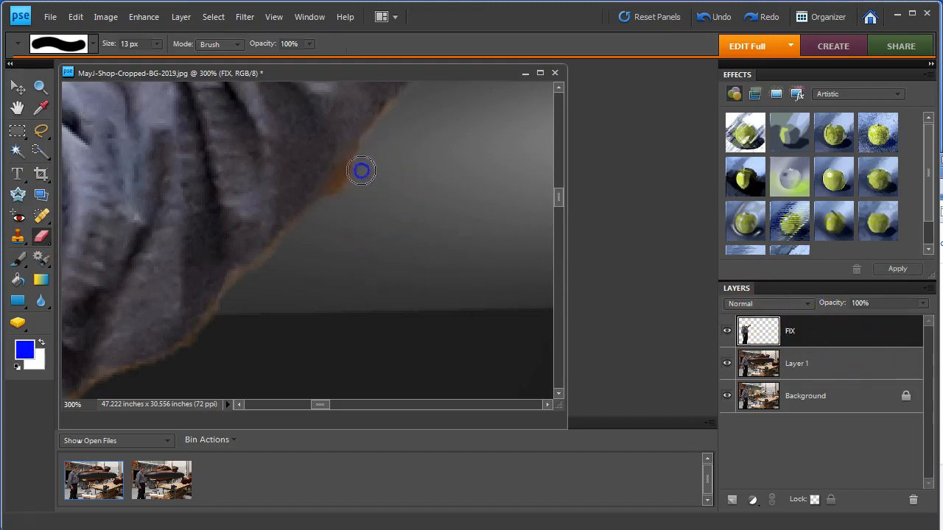
drag(361, 171, 383, 162)
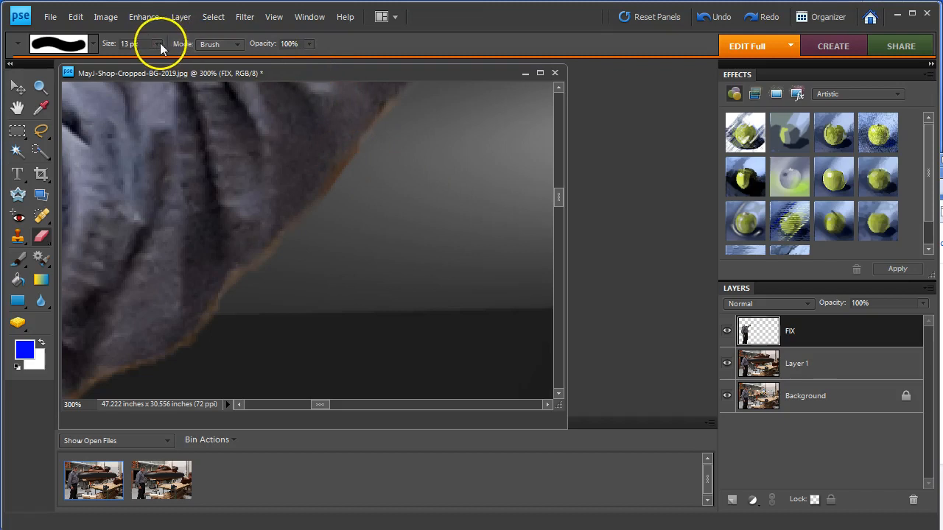
click(91, 41)
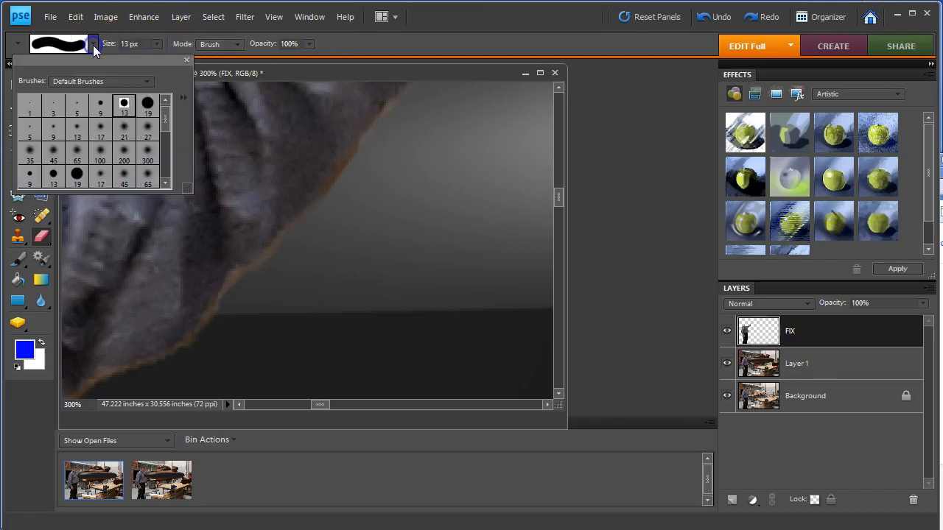
click(148, 130)
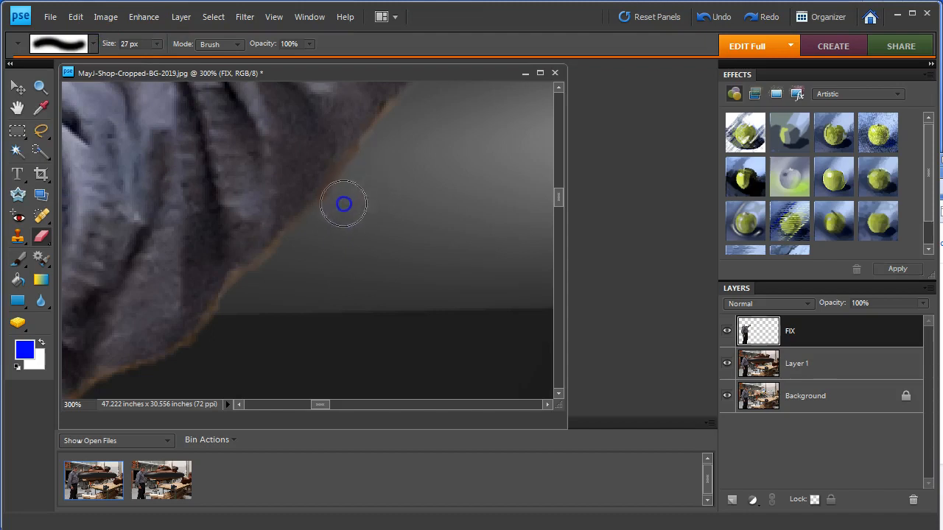
mouse_move(303, 251)
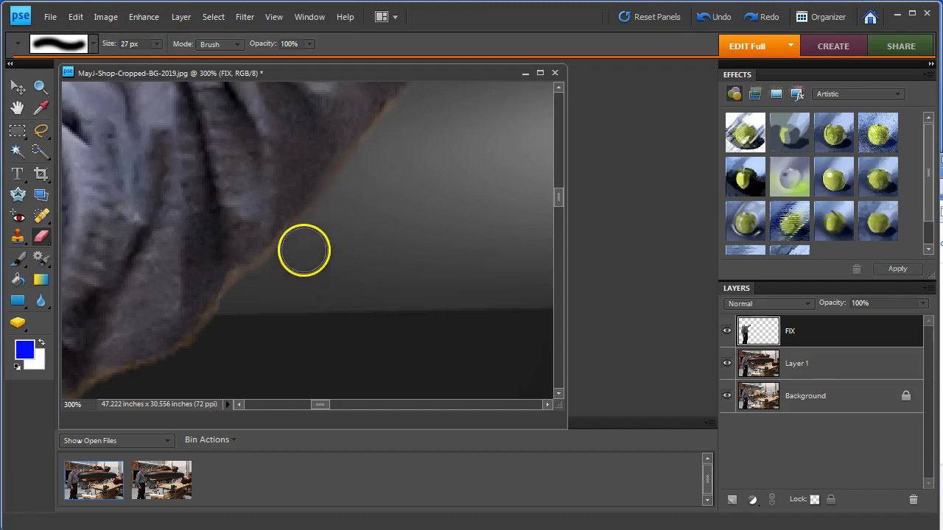
click(266, 277)
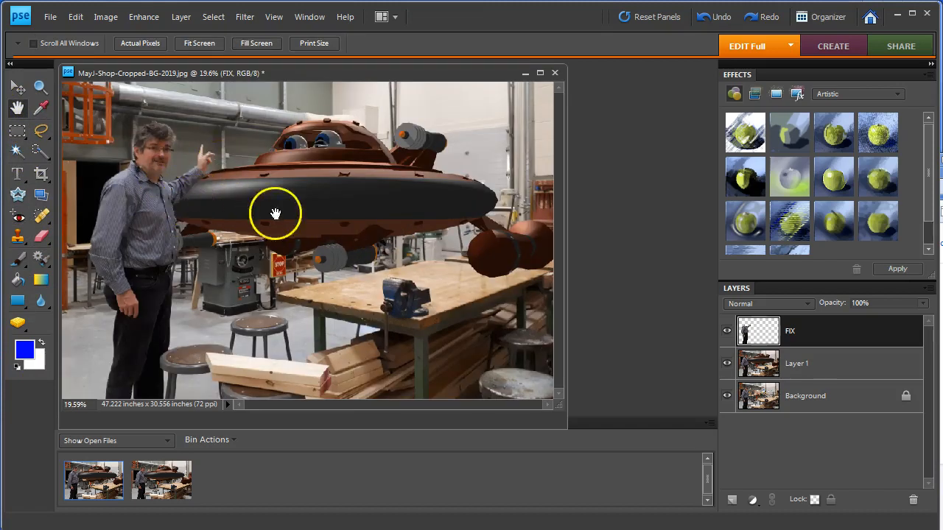
mouse_move(625, 309)
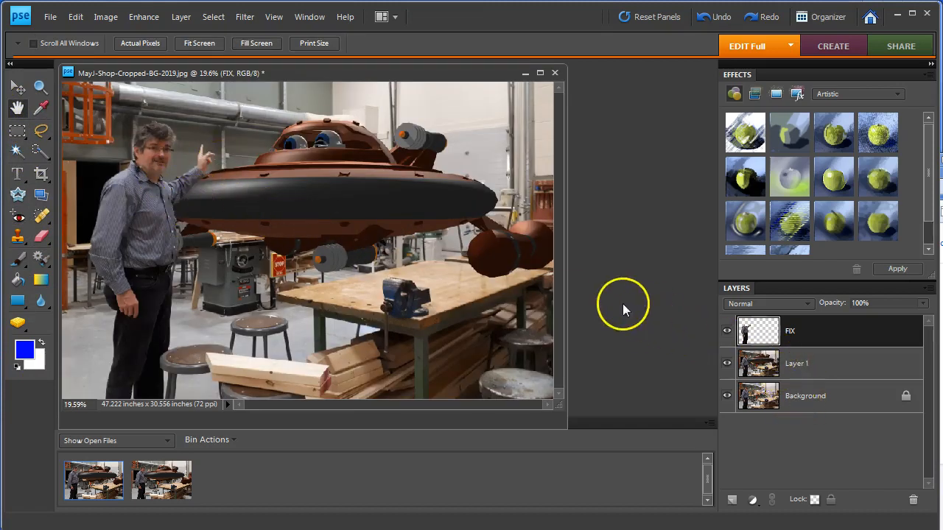
mouse_move(226, 162)
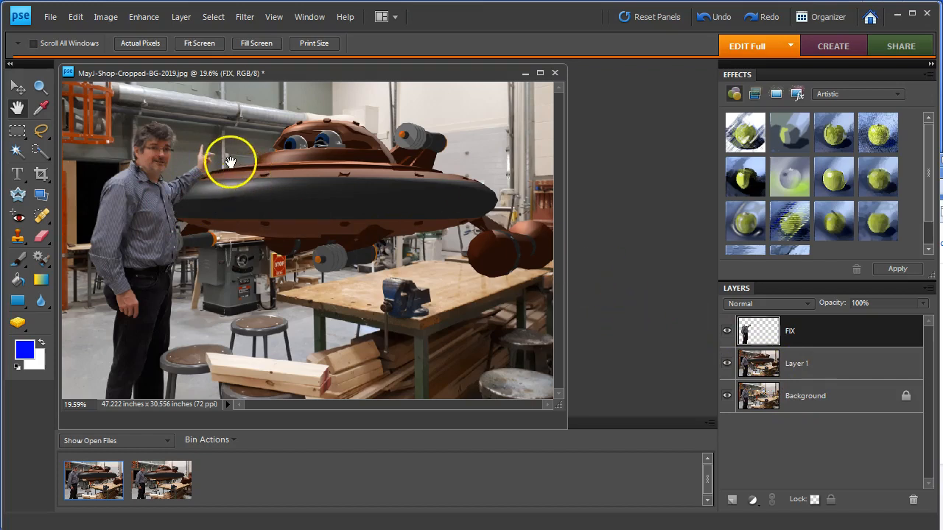
mouse_move(224, 219)
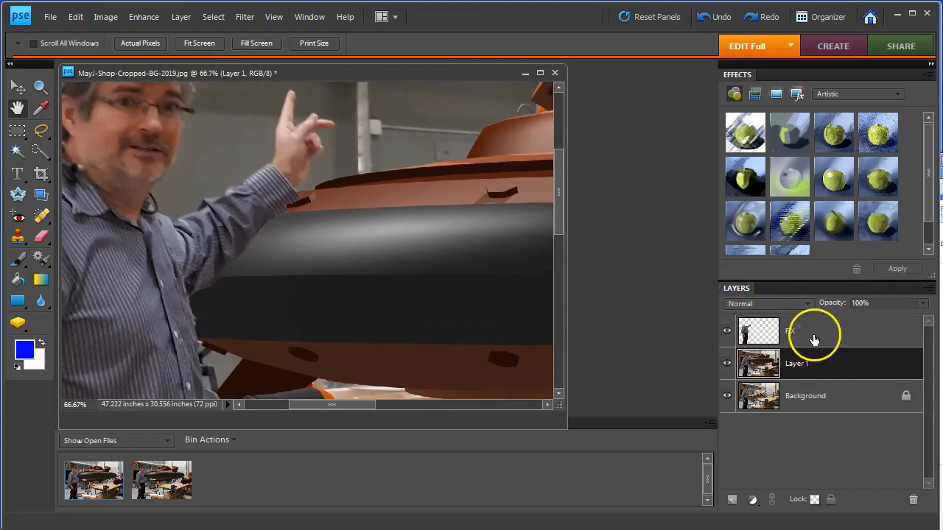
- Create a blank layer above Layer 1 and name it Arm Shadow
click(727, 501)
text(Ar)
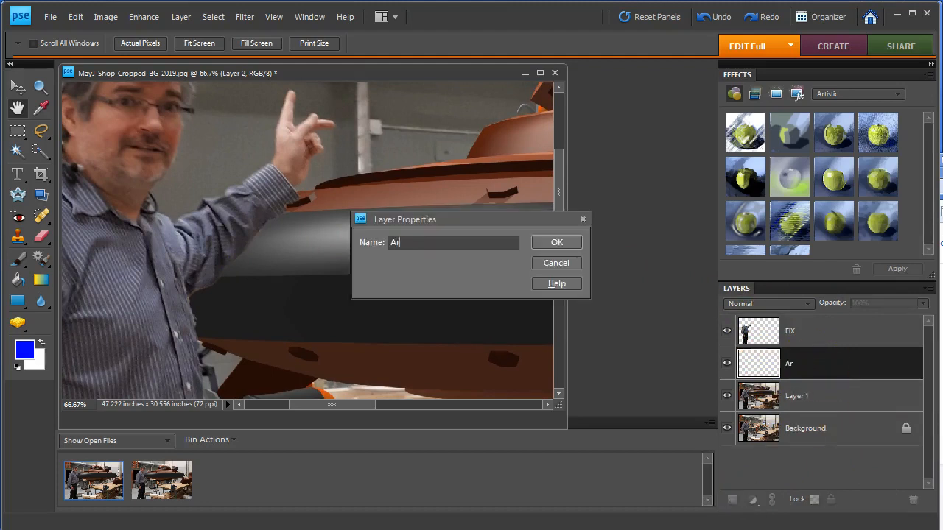
click(555, 242)
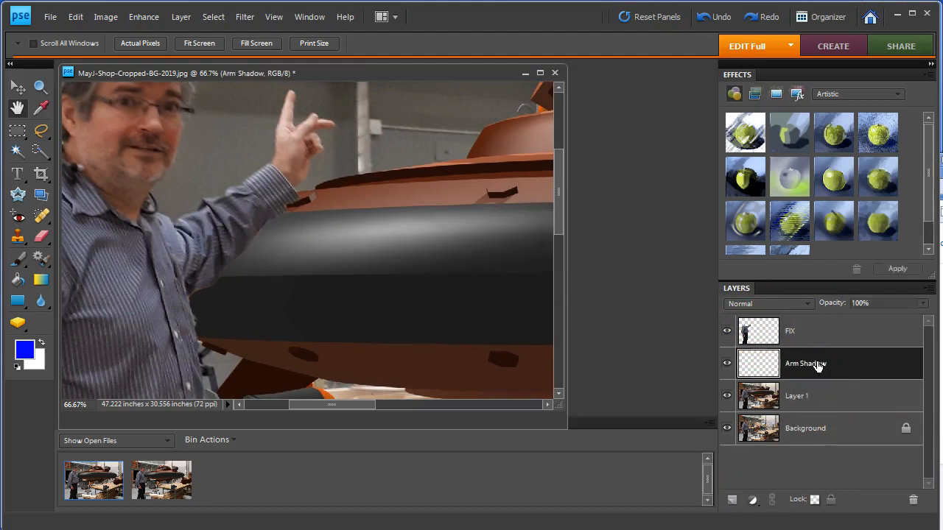
mouse_move(230, 243)
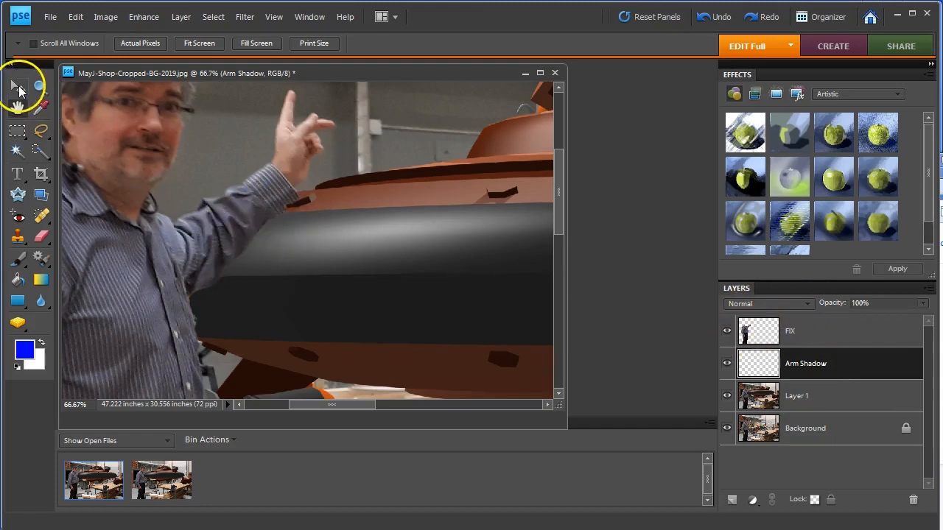
- Load the man's outline as a selection and make Arm Shadow the active layer for the black fill
click(13, 88)
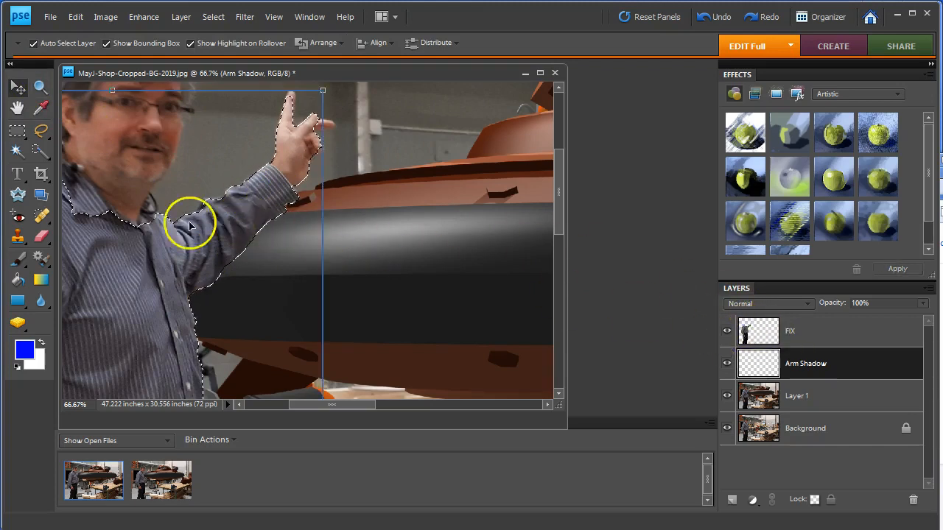
mouse_move(203, 287)
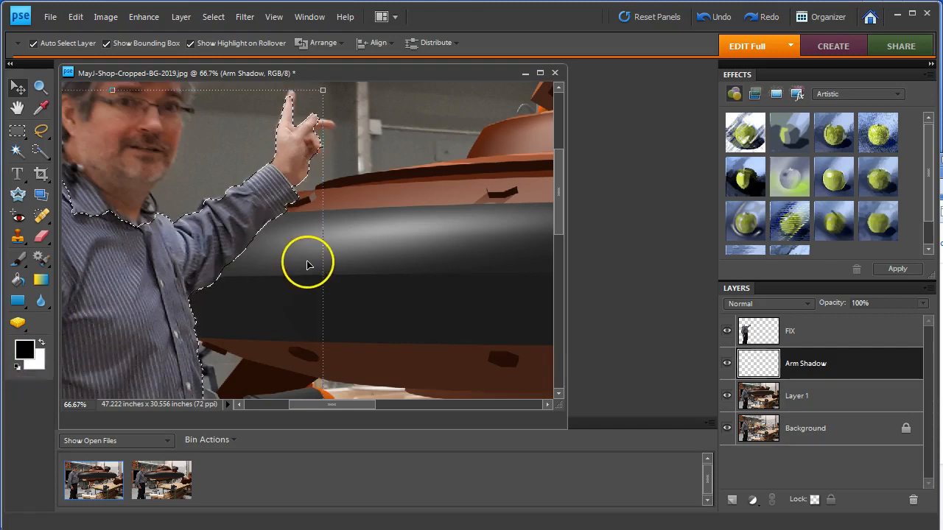
click(806, 362)
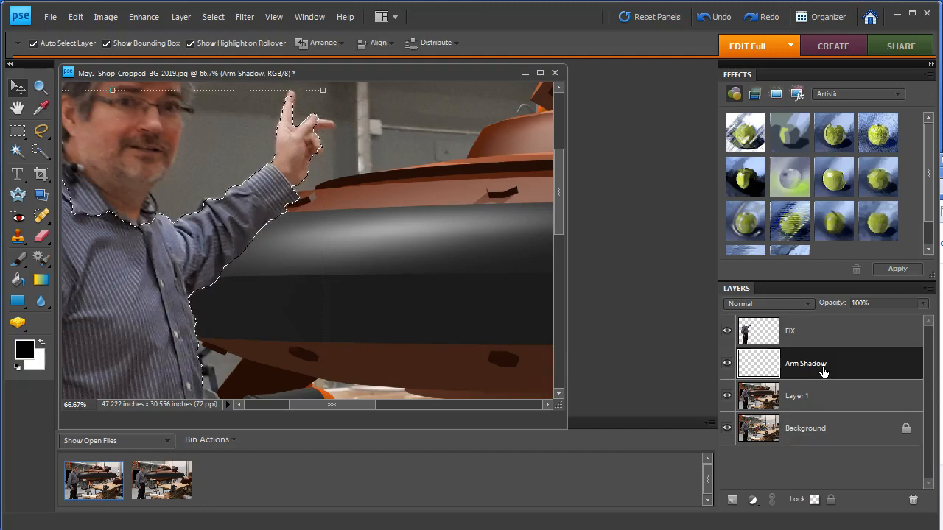
click(757, 362)
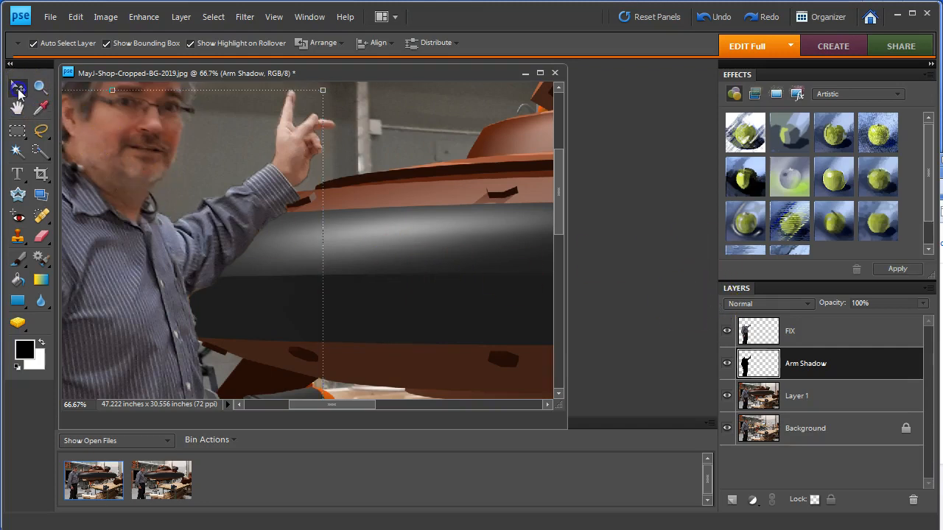
click(795, 394)
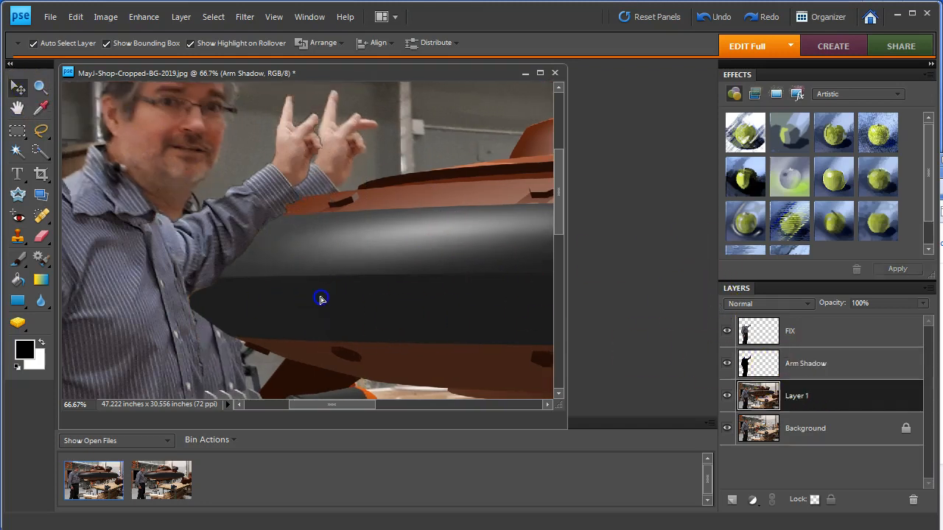
click(806, 362)
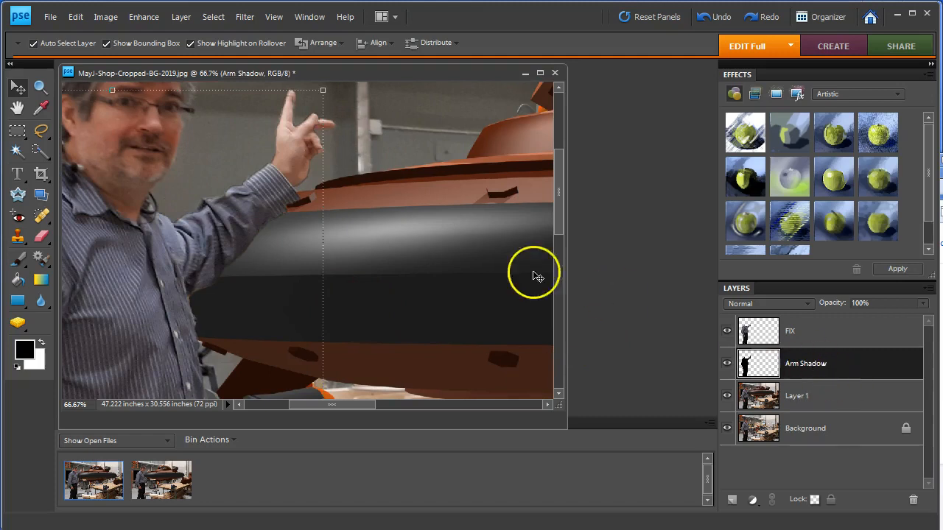
mouse_move(177, 209)
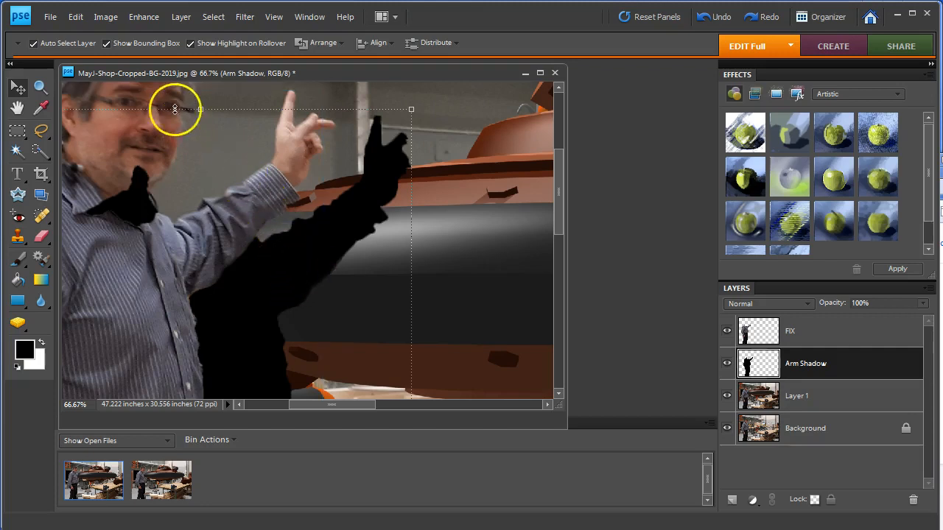
mouse_move(527, 220)
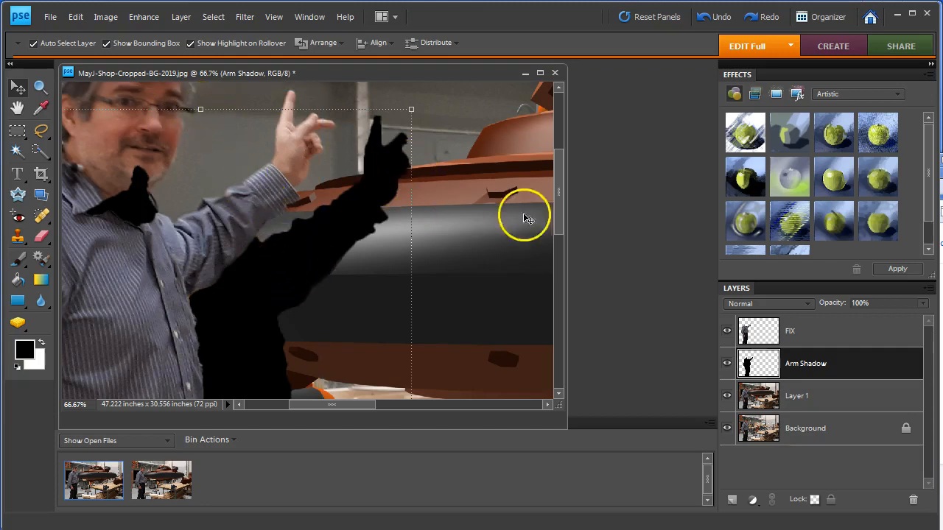
mouse_move(808, 350)
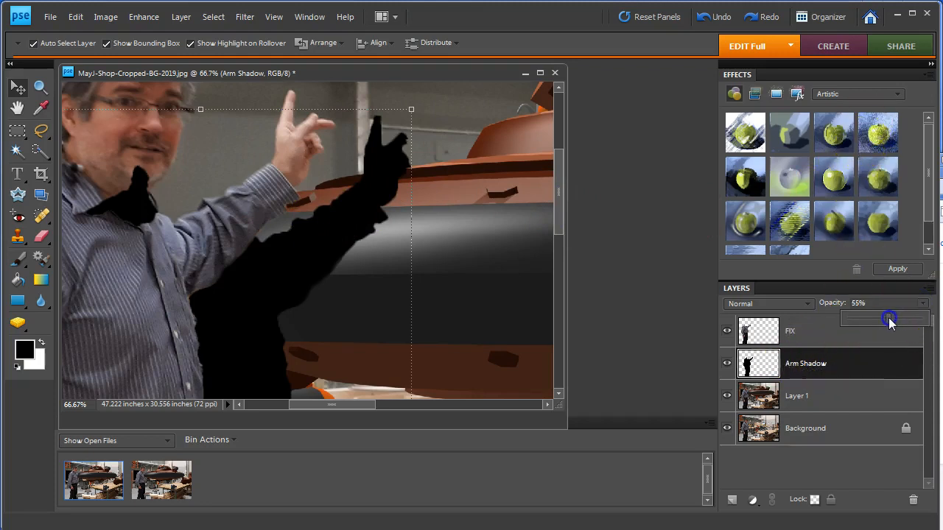
- Lower the Arm Shadow layer opacity to 50%
drag(890, 318, 885, 318)
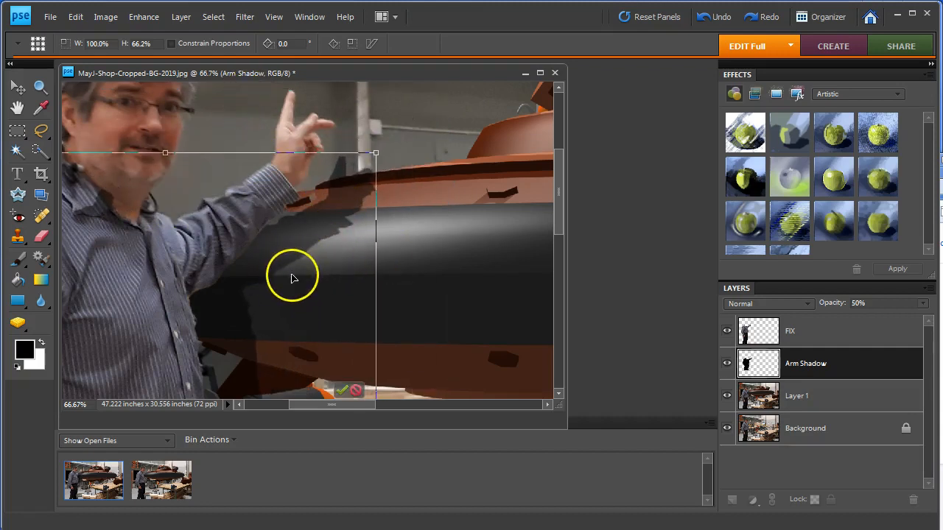
mouse_move(321, 187)
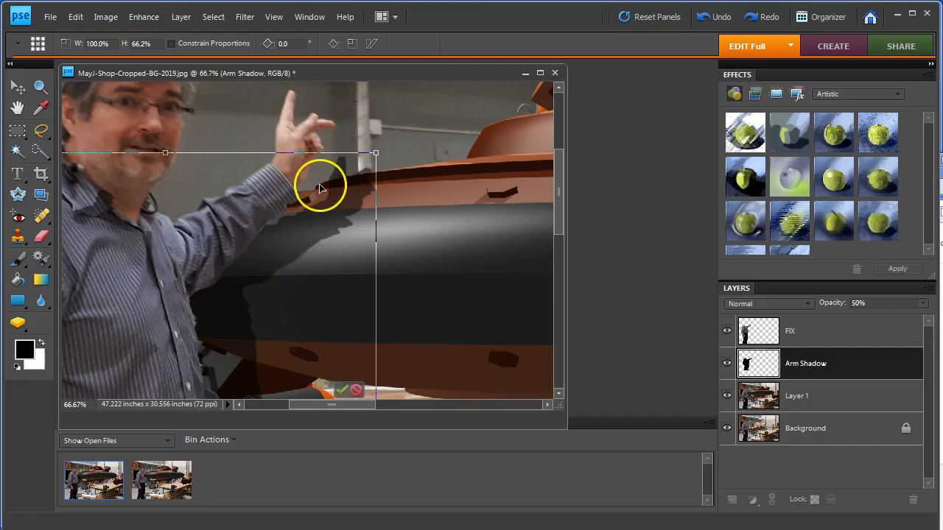
mouse_move(385, 209)
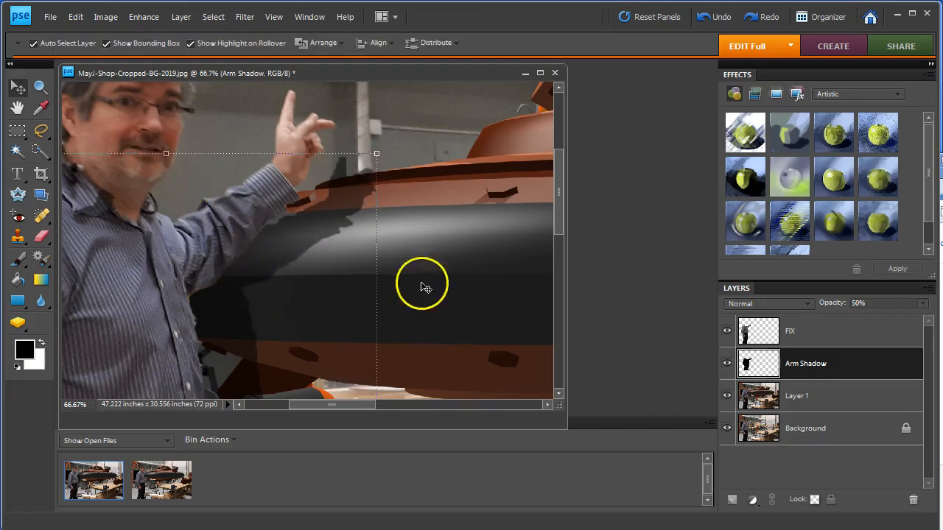
mouse_move(400, 237)
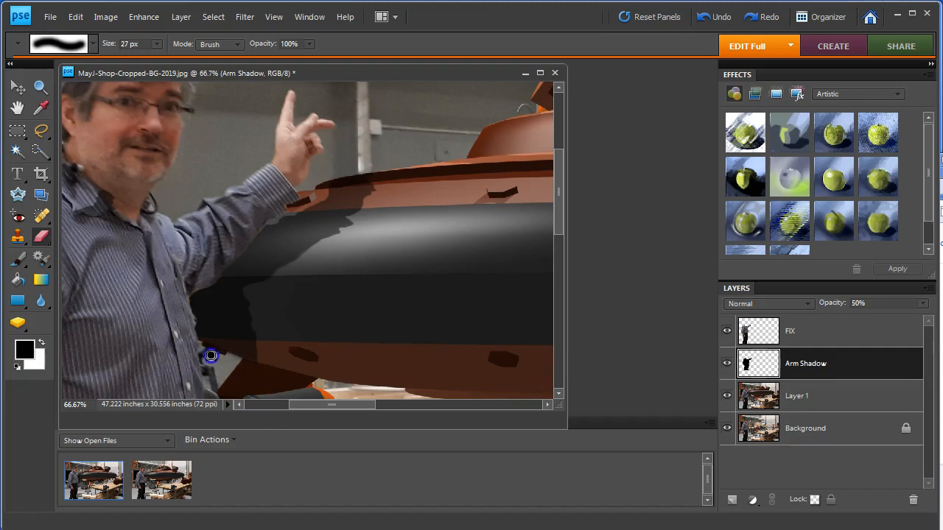
- Erase and lasso away stray arm-shadow areas falling outside the saucer hull
click(16, 109)
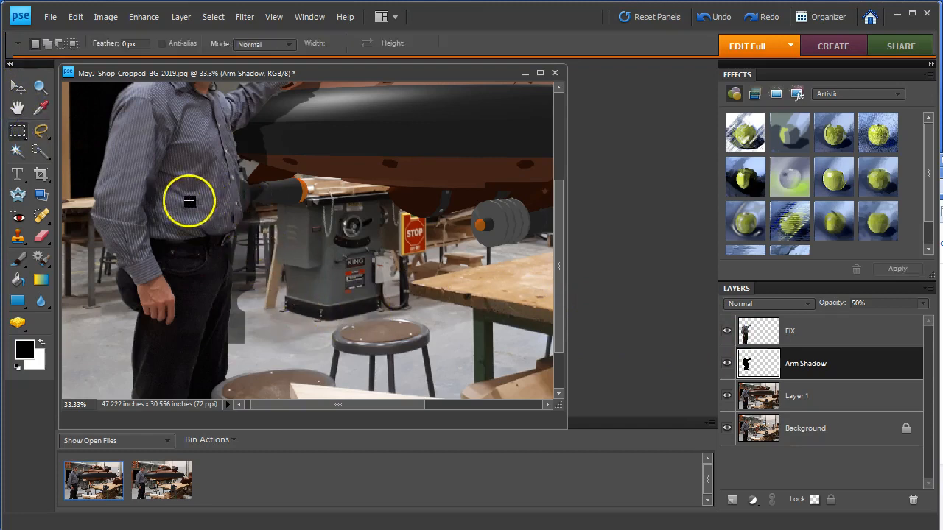
drag(188, 199, 300, 368)
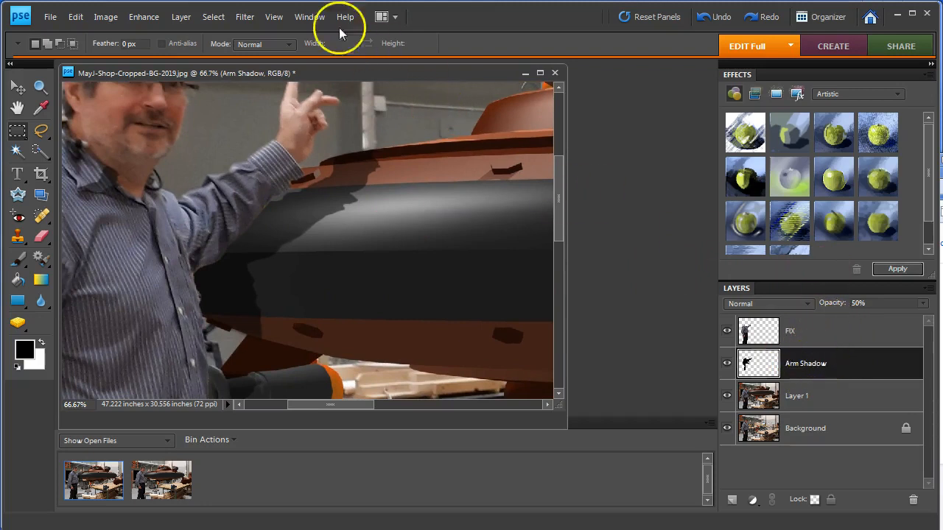
- Apply a Gaussian Blur of radius 6.0 pixels to the arm shadow
click(244, 16)
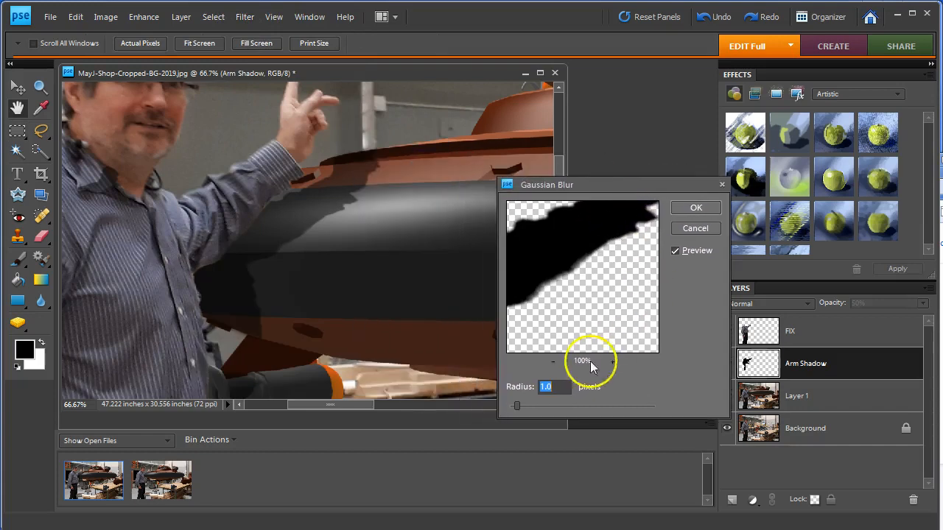
drag(516, 406, 539, 407)
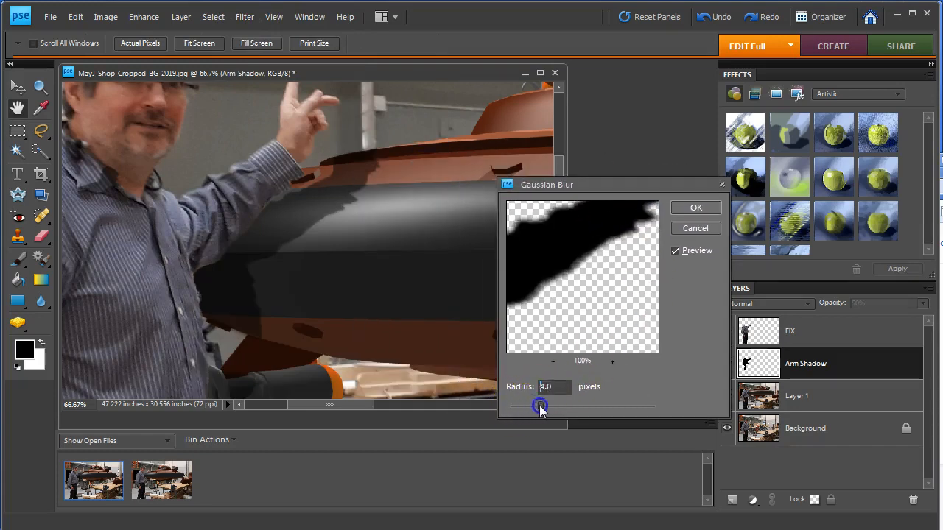
drag(540, 406, 554, 406)
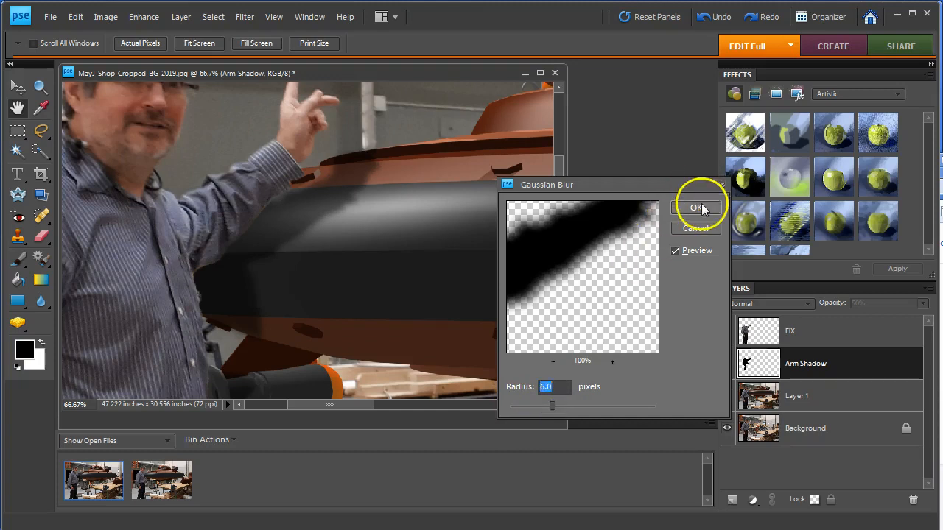
click(696, 206)
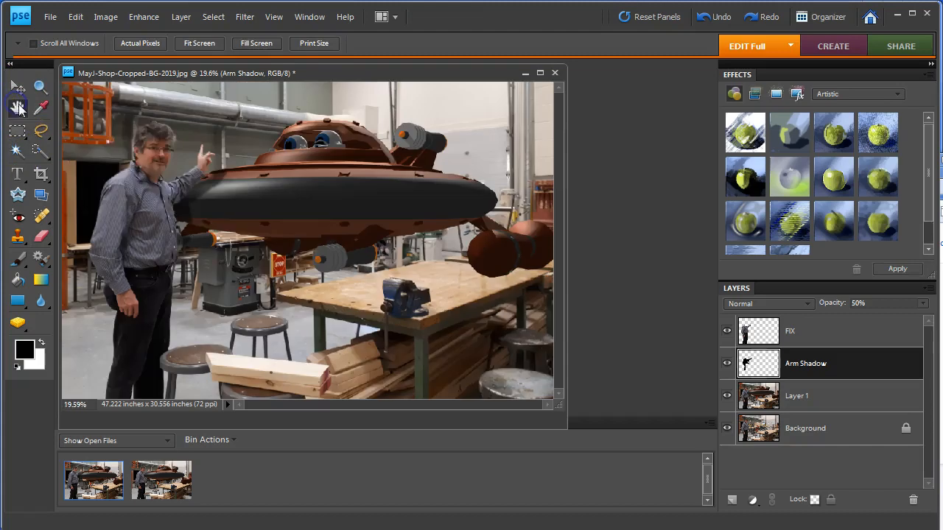
mouse_move(214, 103)
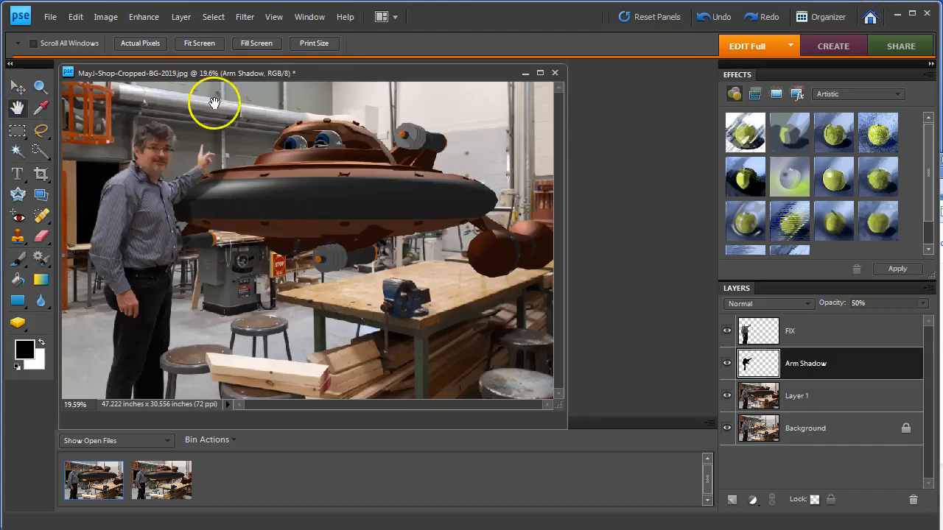
mouse_move(250, 191)
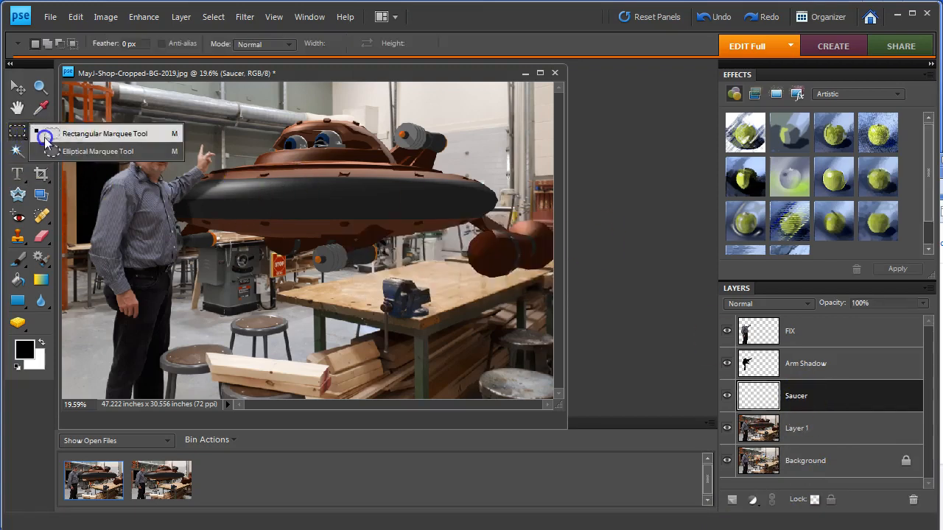
- Draw a black ellipse under the saucer with the Elliptical Marquee and lower its layer to 50% opacity
click(96, 151)
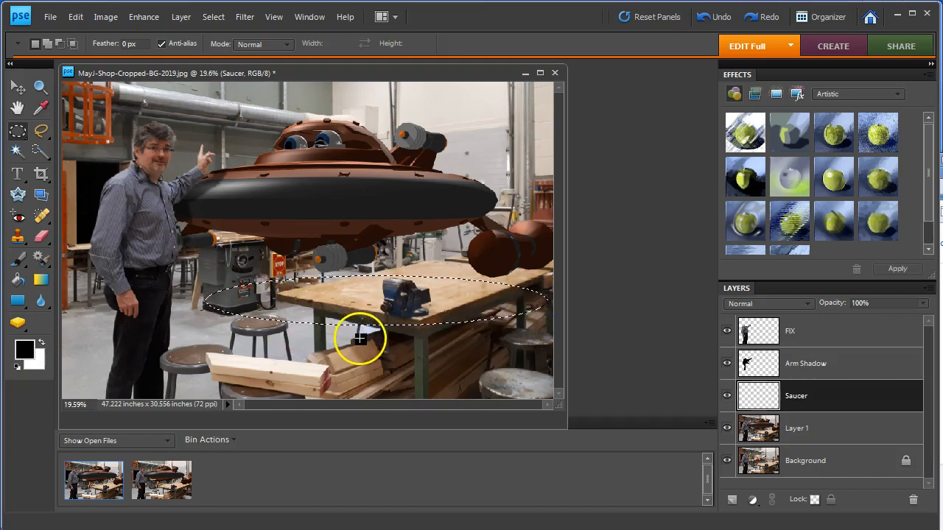
mouse_move(376, 304)
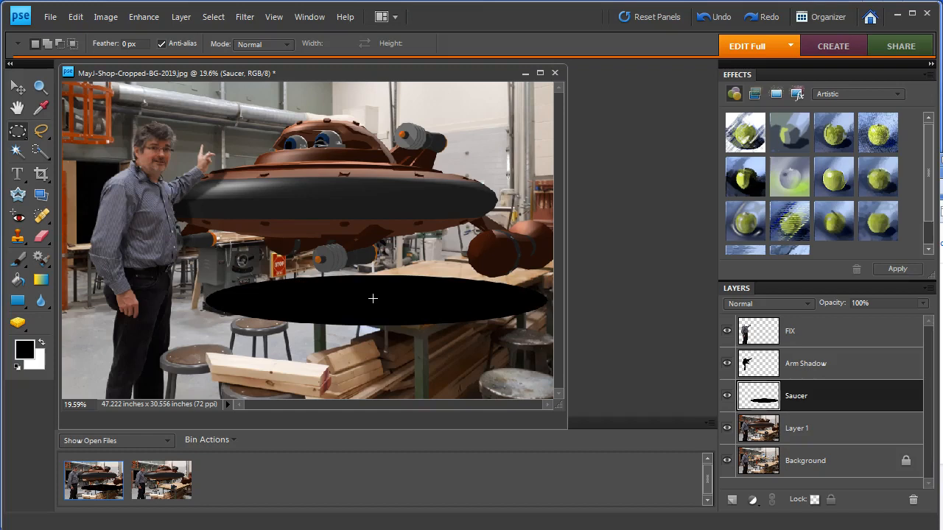
mouse_move(415, 337)
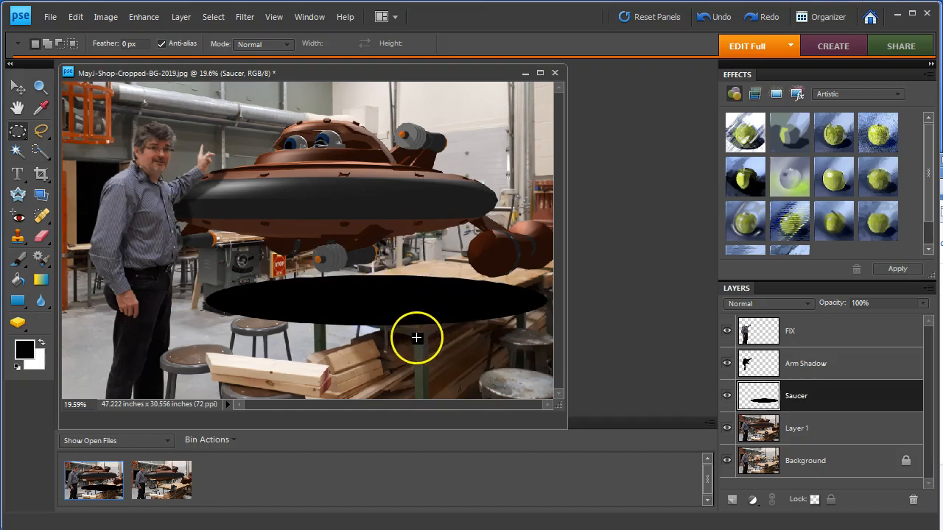
mouse_move(807, 311)
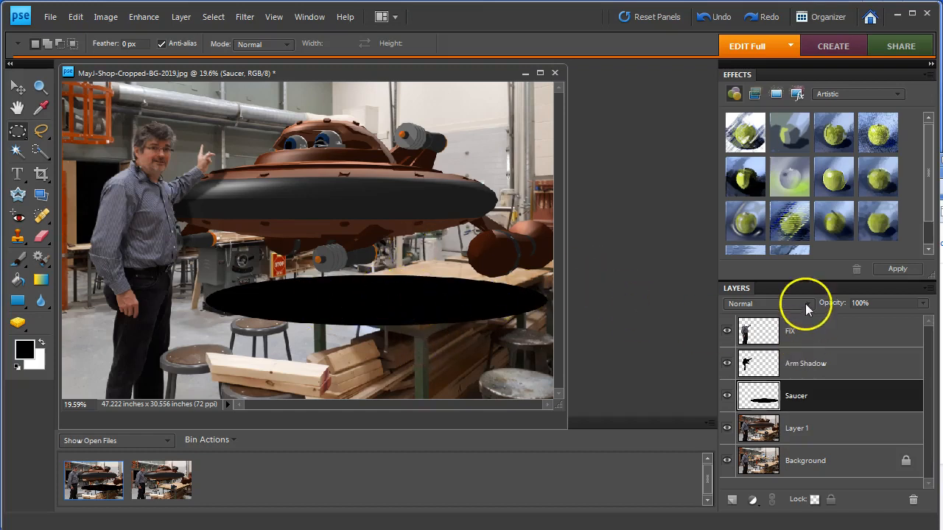
drag(922, 303, 881, 318)
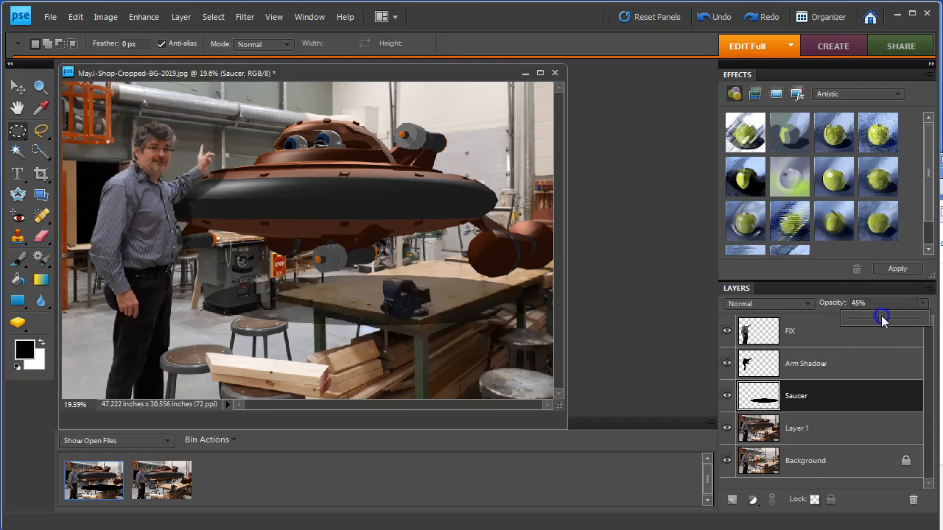
drag(881, 318, 884, 318)
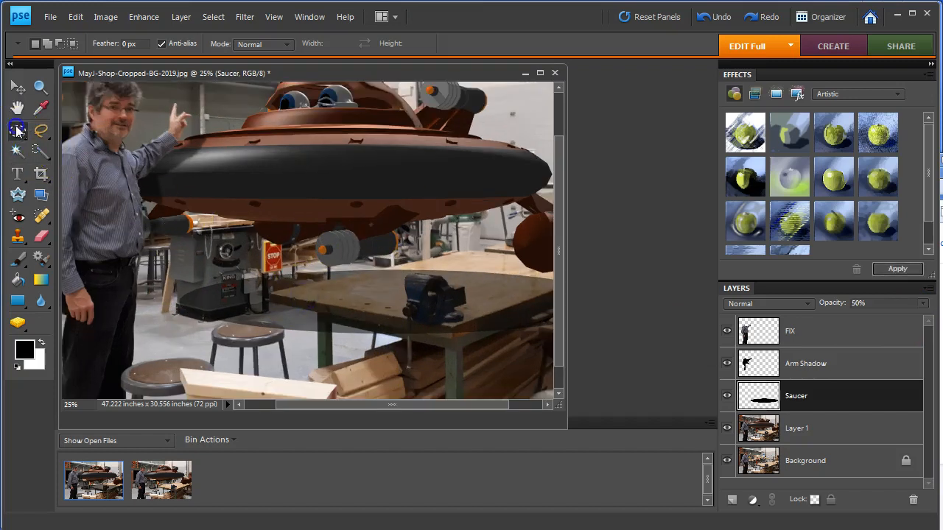
- Lasso a freehand selection around the workbench area beneath the saucer
click(15, 129)
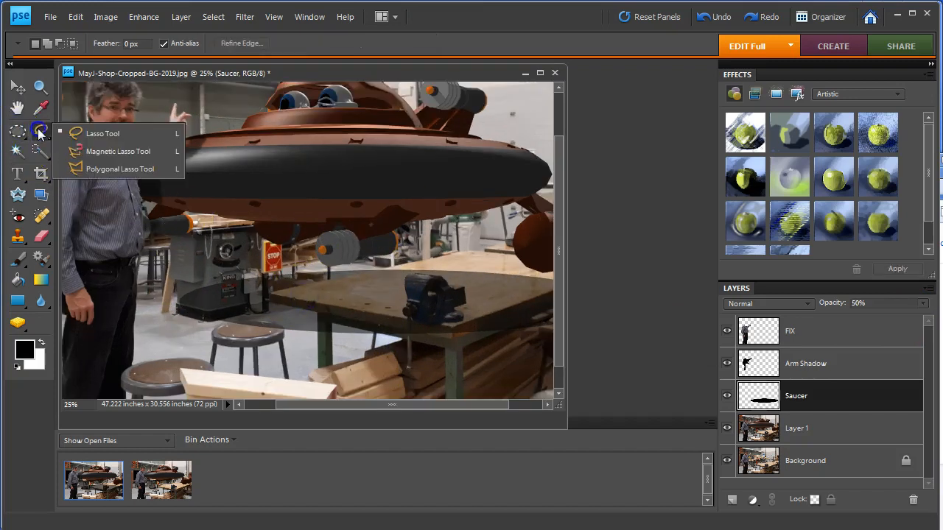
mouse_move(97, 171)
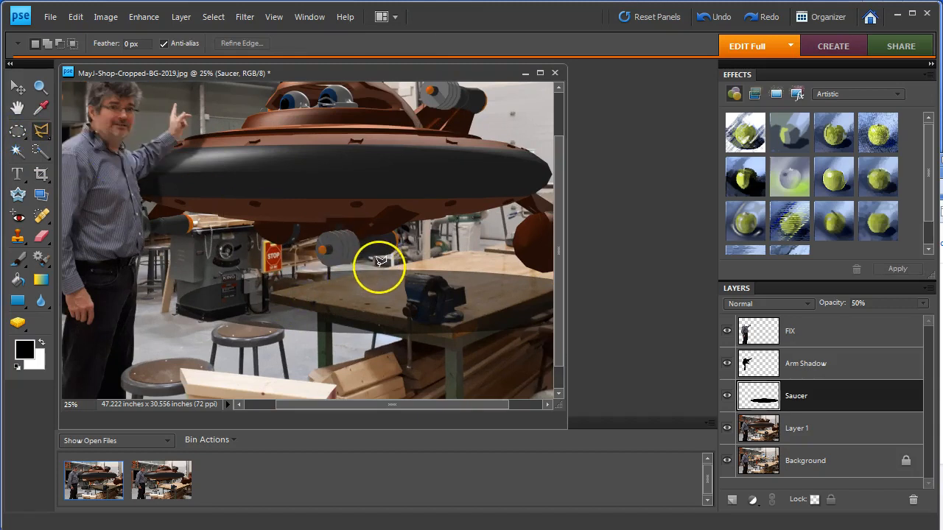
mouse_move(330, 277)
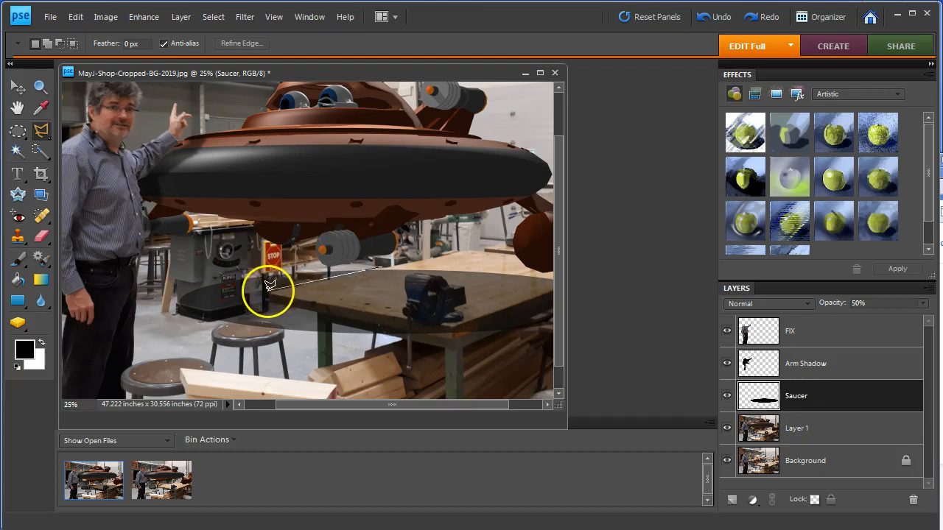
drag(268, 286, 422, 324)
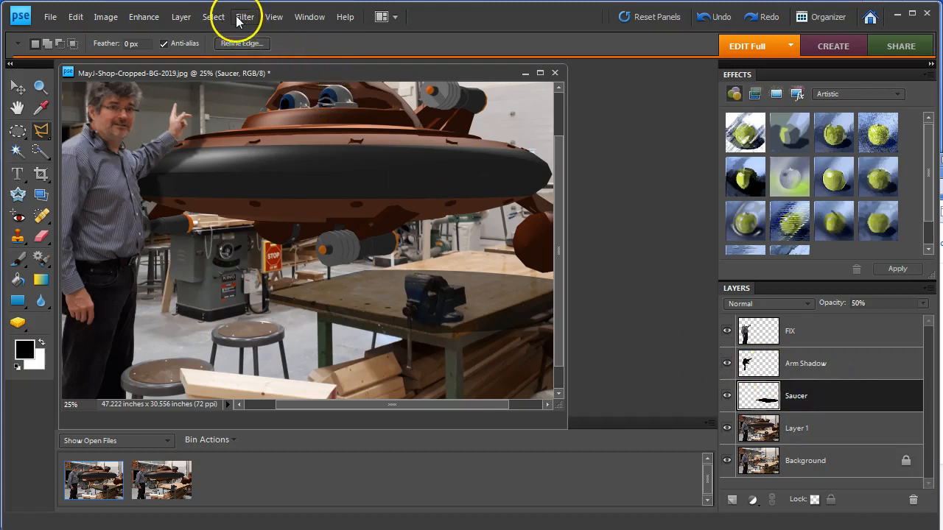
- Apply a Gaussian Blur of about 20.5 pixels to the saucer shadow and pan to view the scene
click(245, 16)
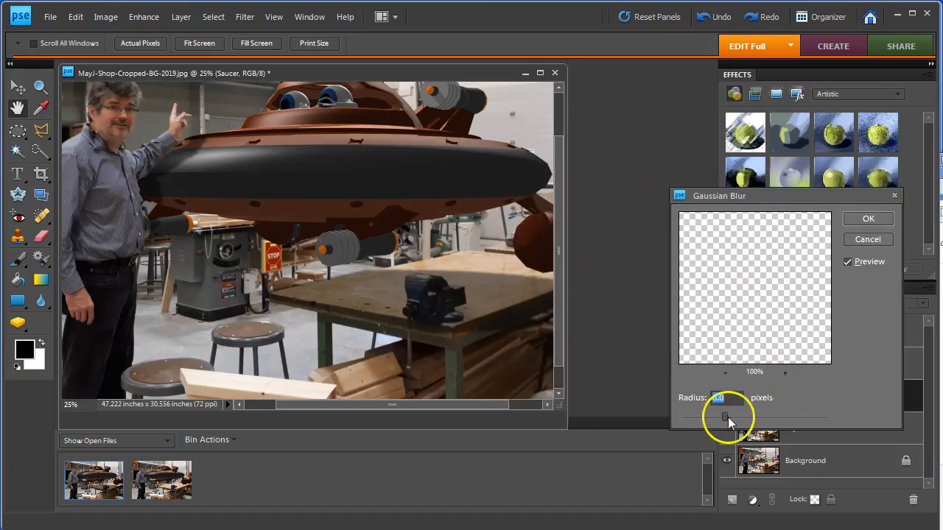
drag(725, 418, 748, 419)
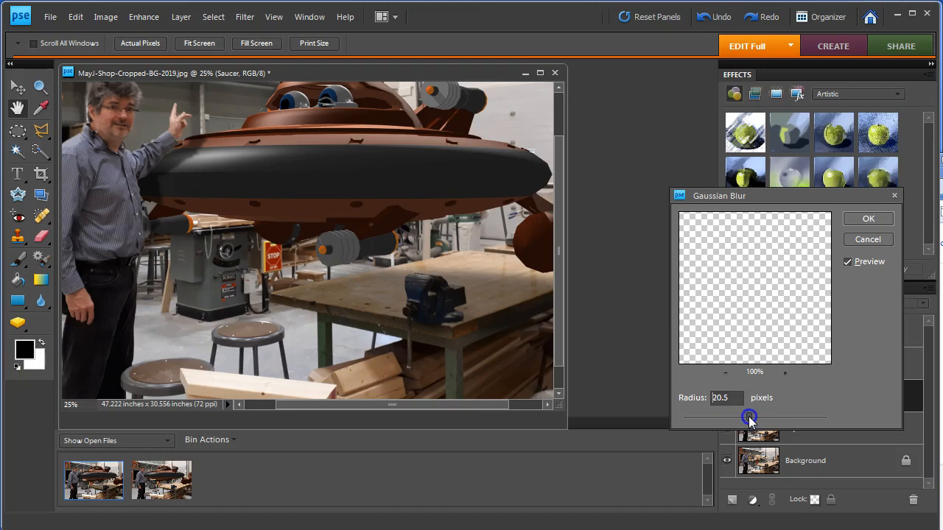
click(868, 218)
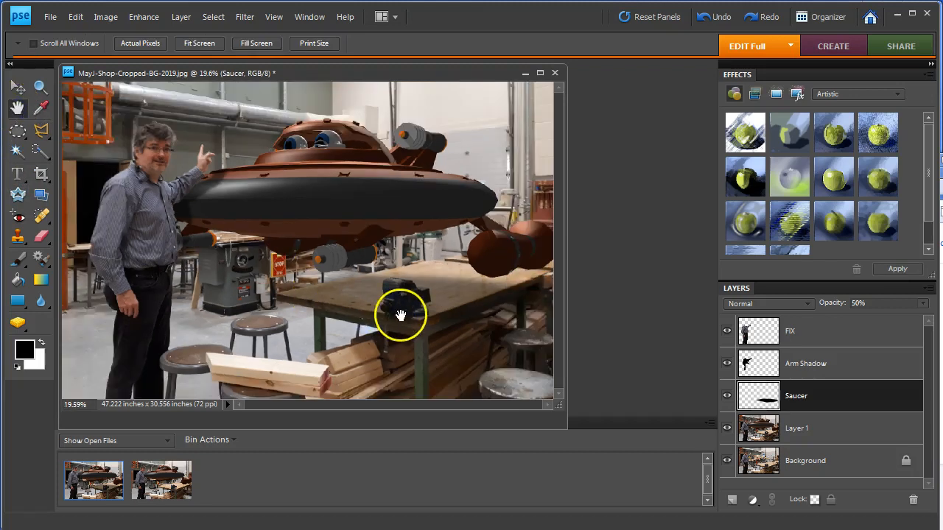
mouse_move(395, 314)
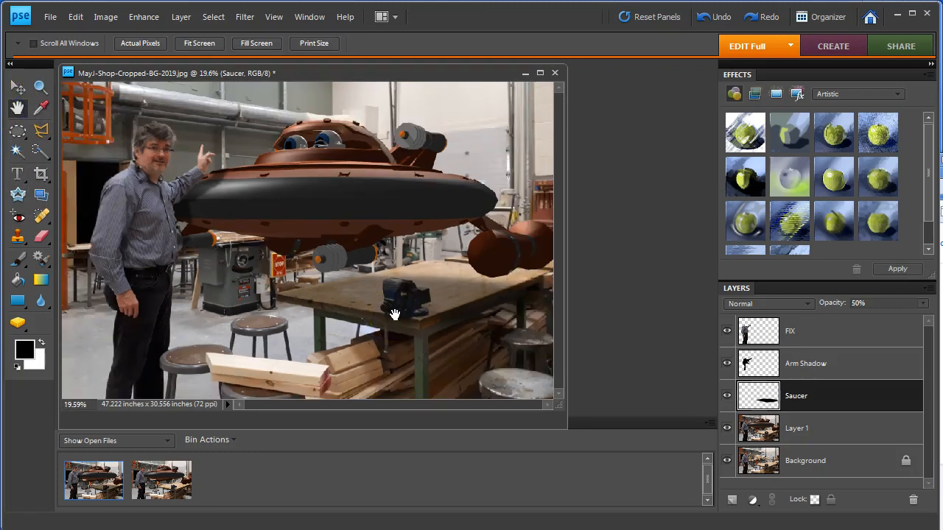
mouse_move(825, 386)
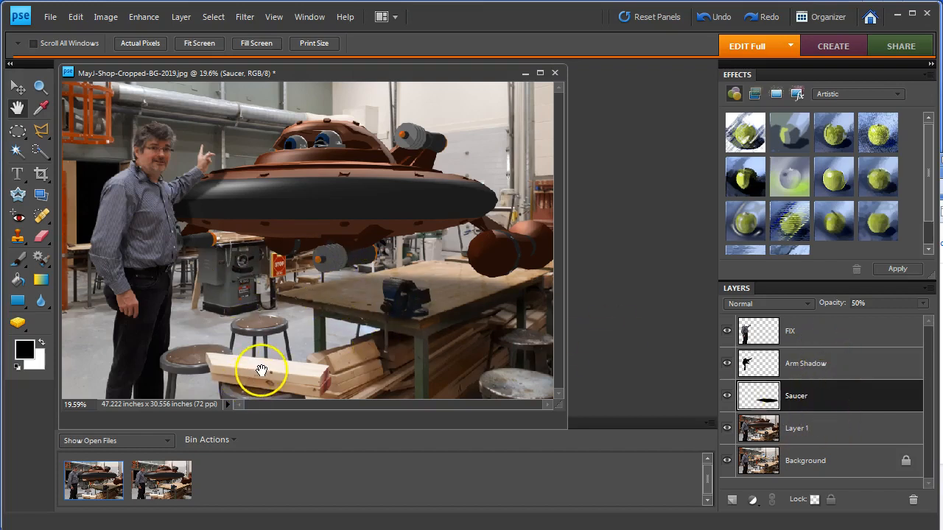
mouse_move(371, 230)
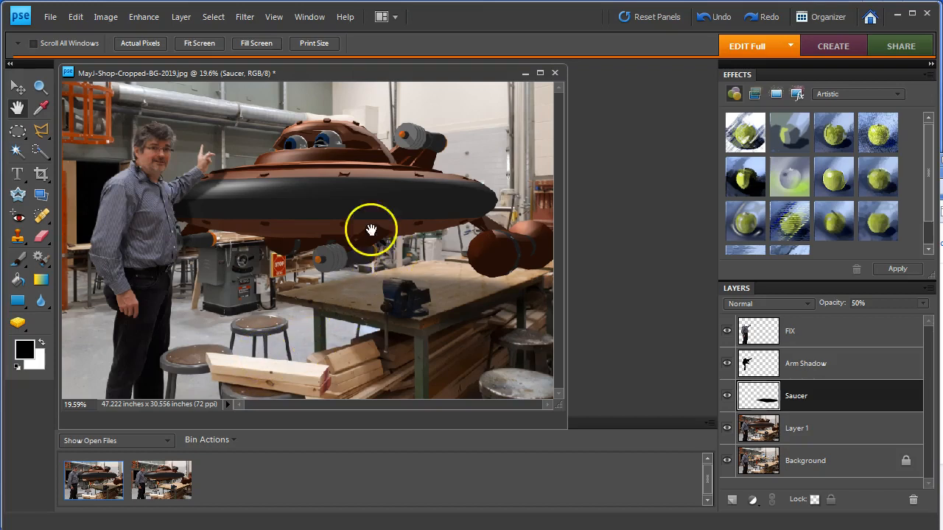
drag(177, 74, 298, 84)
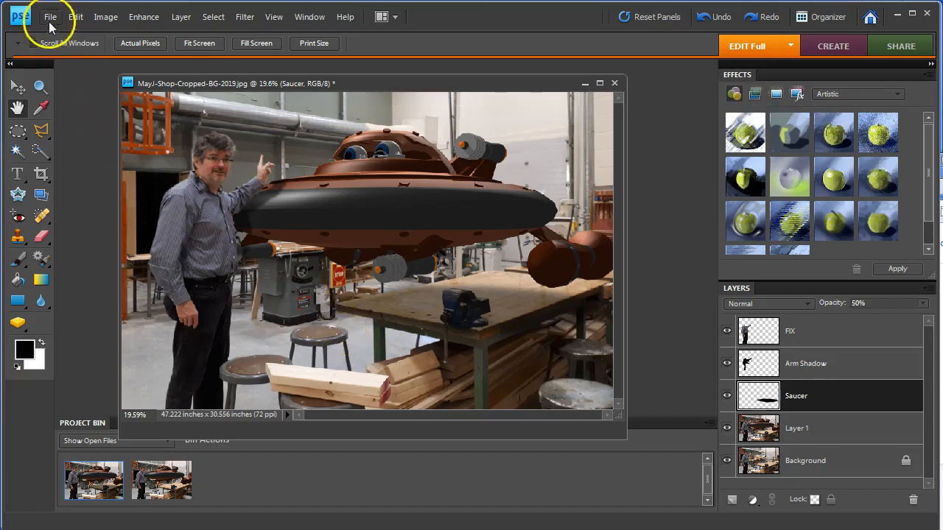
- Save the layered poster as 'Steampunk Saucer Poster v2' in Photoshop PSD format
click(50, 17)
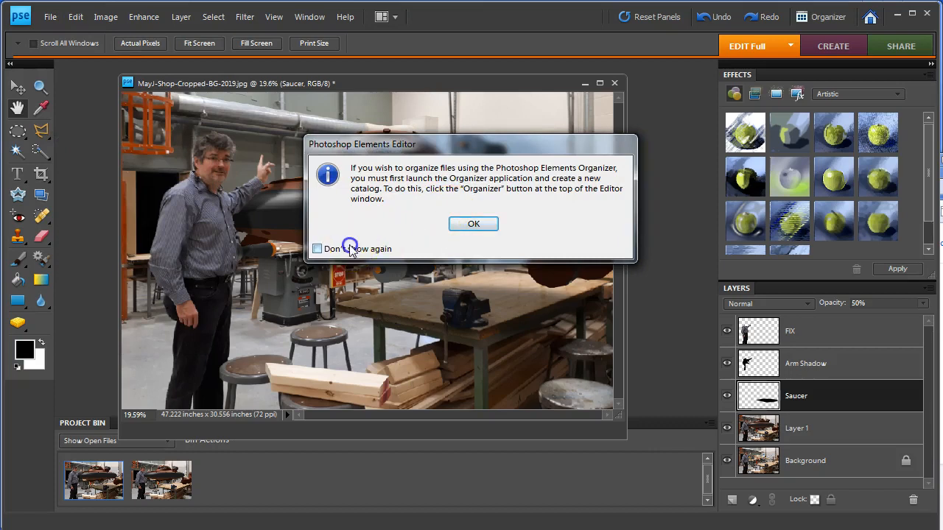
click(473, 224)
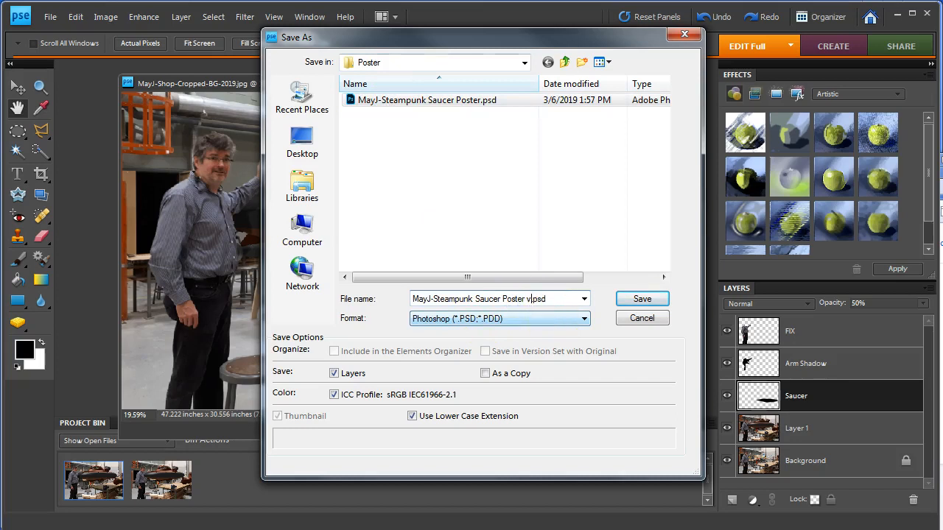
click(642, 297)
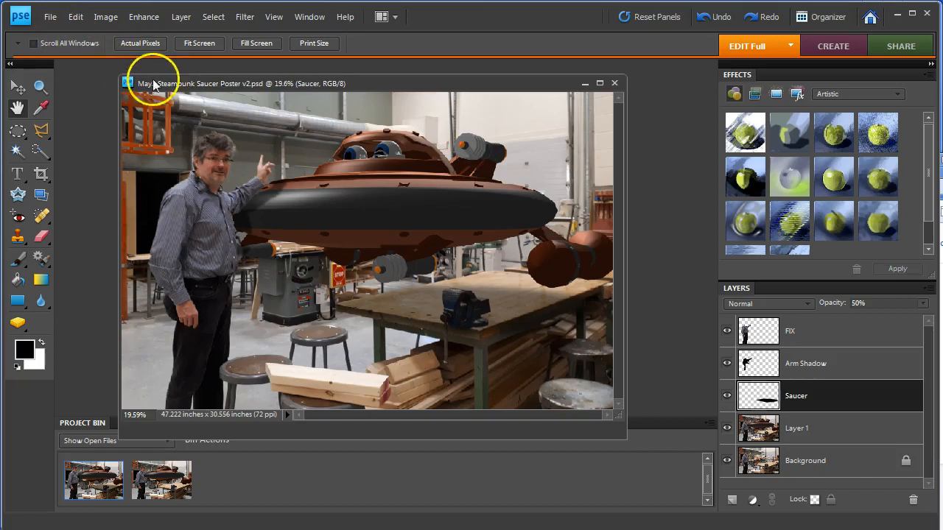
click(53, 17)
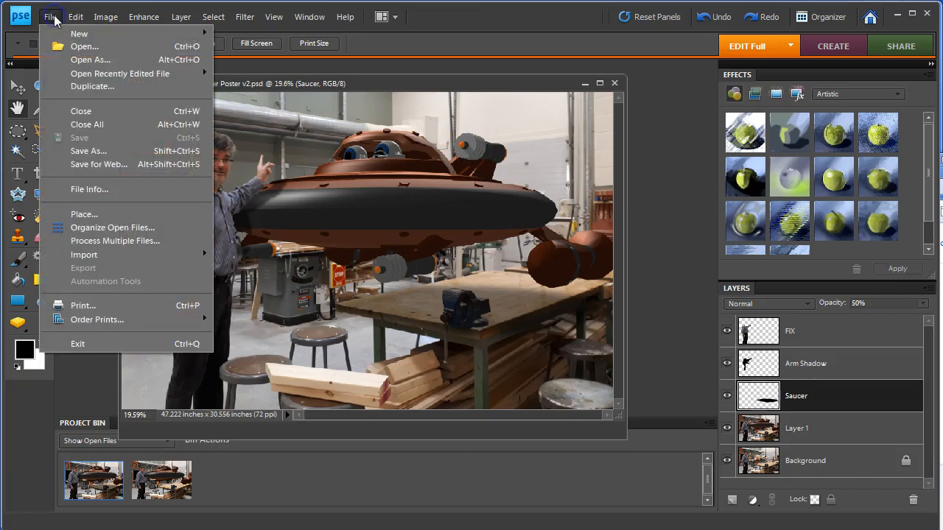
mouse_move(90, 169)
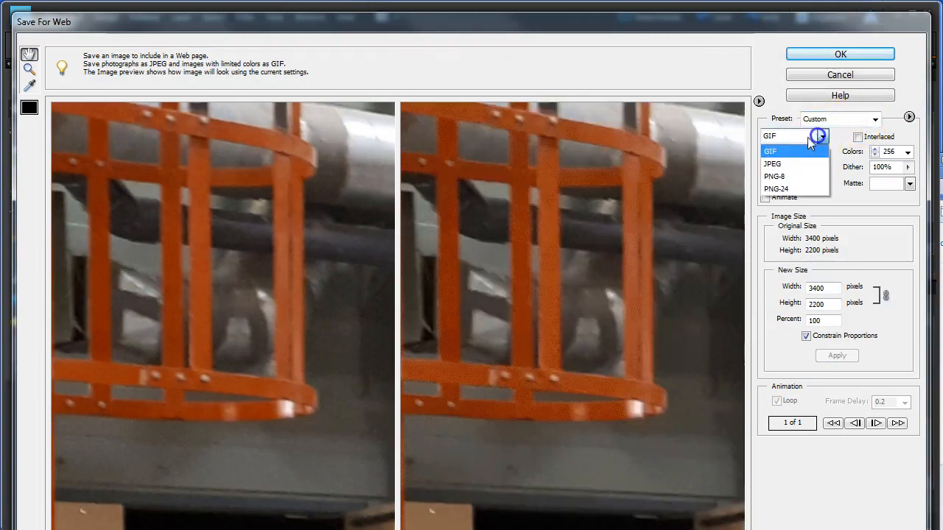
- Set Save for Web to JPEG at Very High quality 90 and proceed to Save Optimized As
click(772, 164)
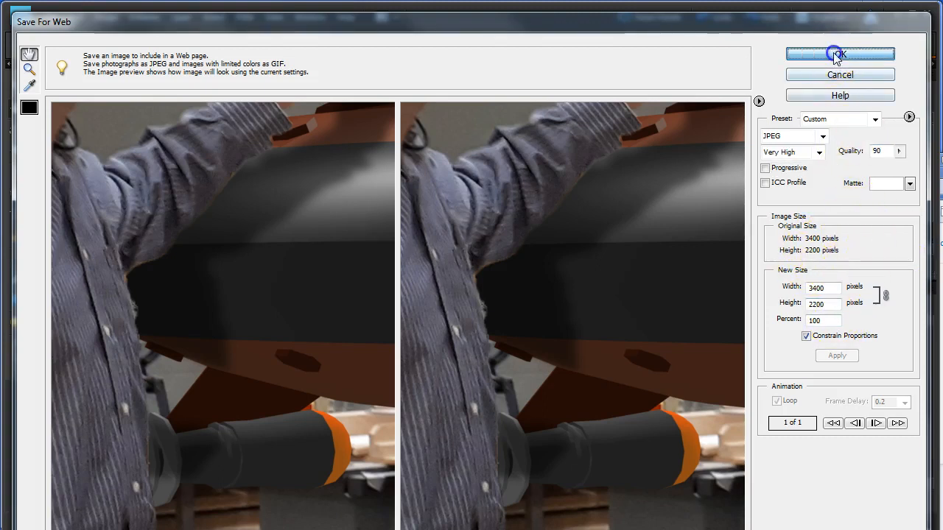
click(840, 53)
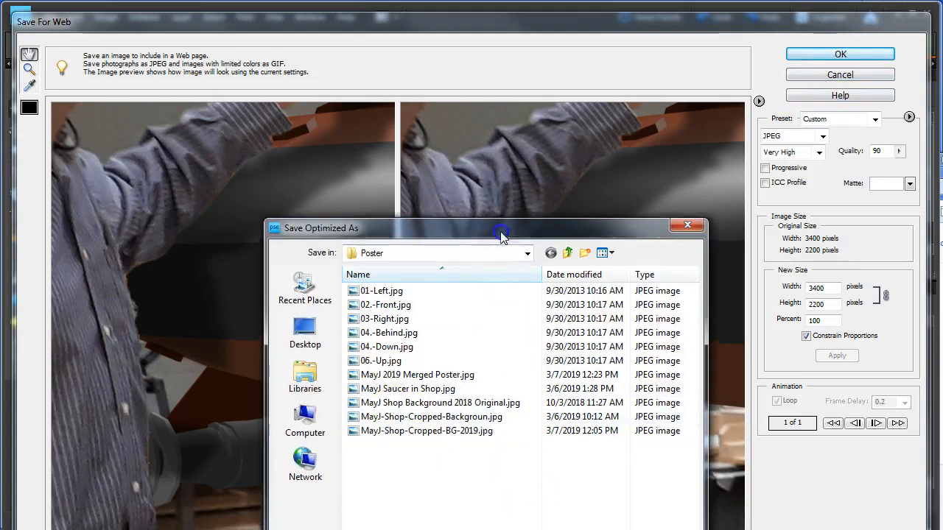